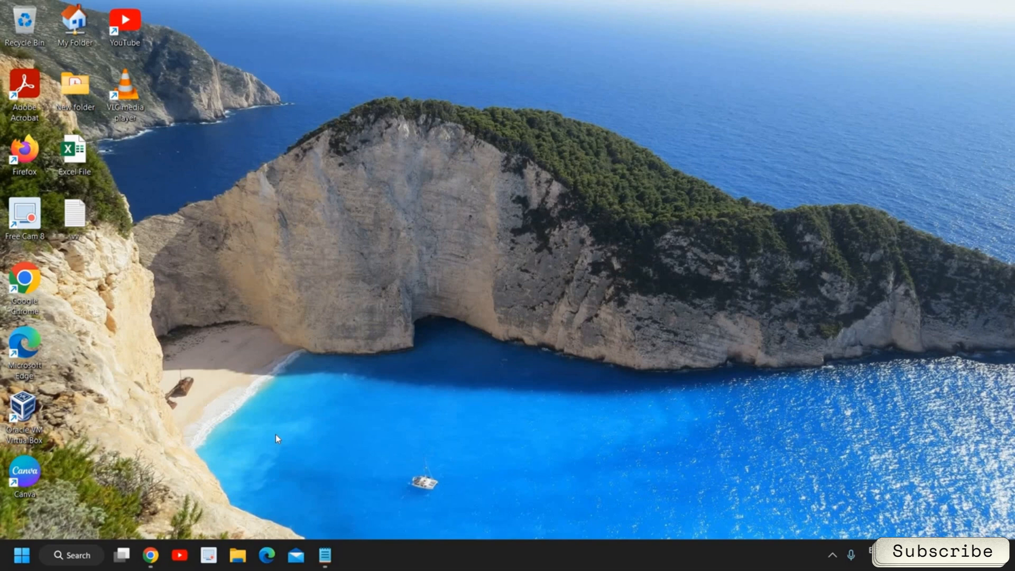
pyautogui.moveTo(551, 225)
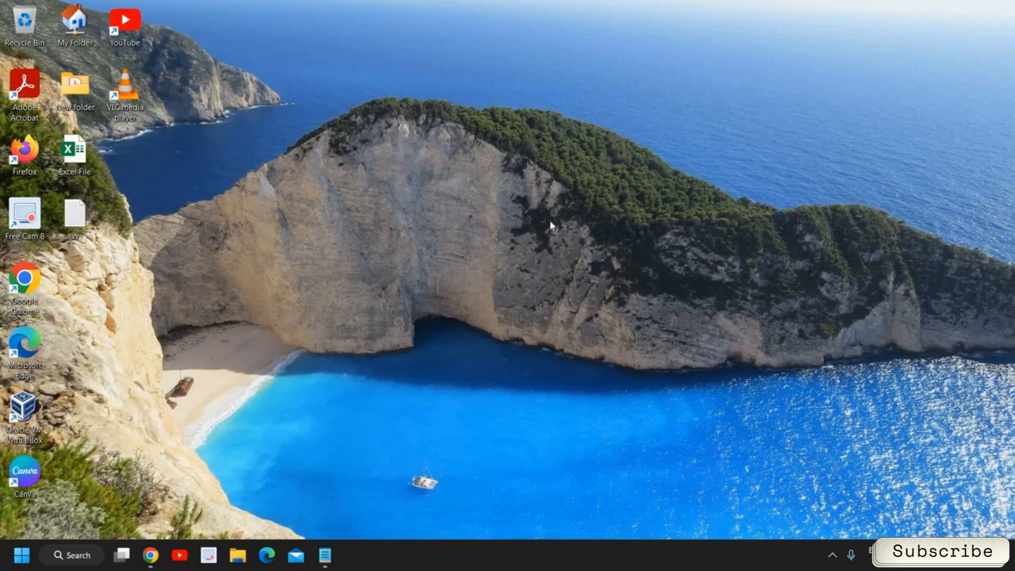
pyautogui.moveTo(595, 239)
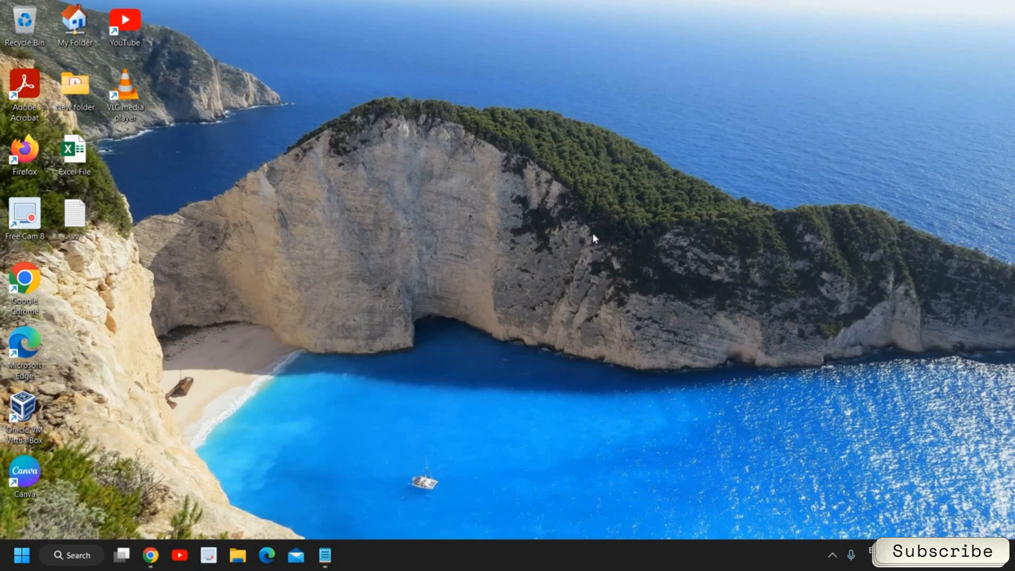
pyautogui.moveTo(589, 226)
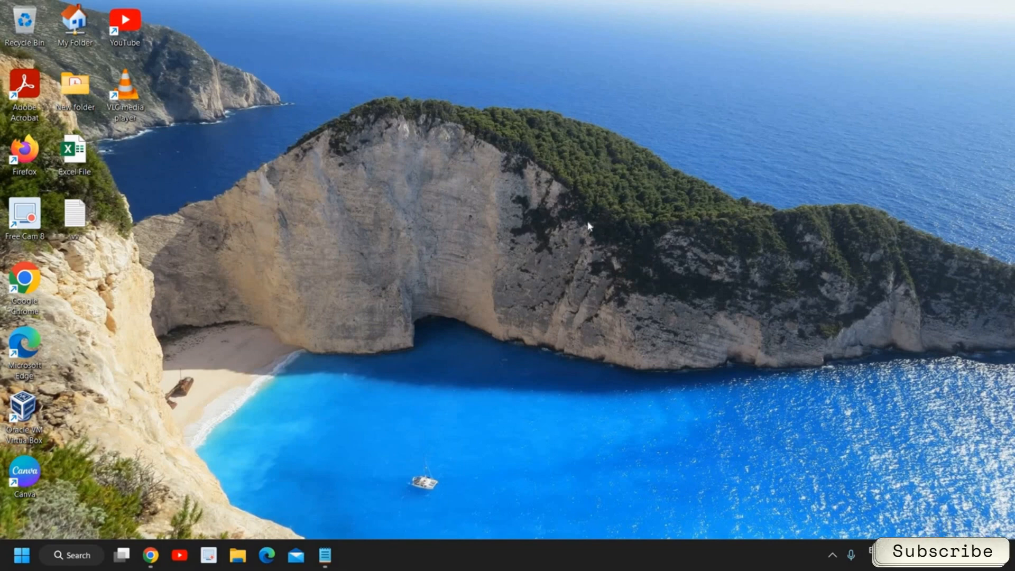
pyautogui.moveTo(82, 555)
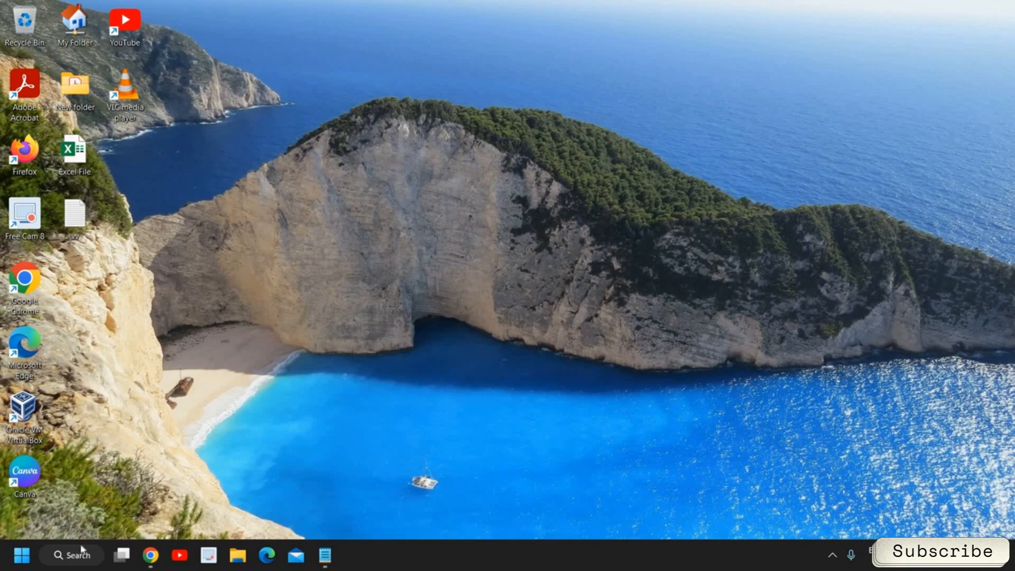
# Launch File Explorer from Windows Search and maximize its window
pyautogui.click(71, 555)
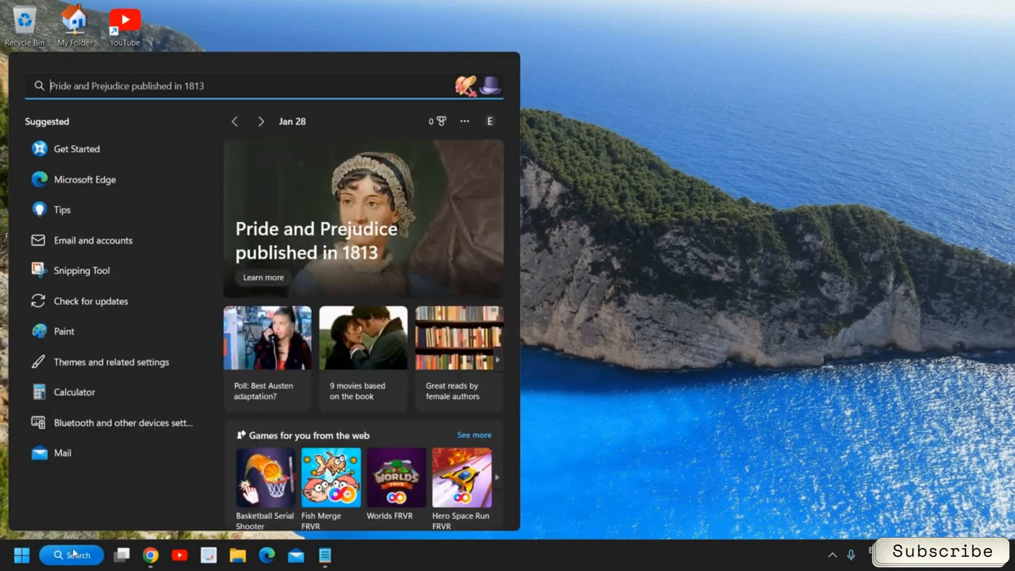
pyautogui.write('excel')
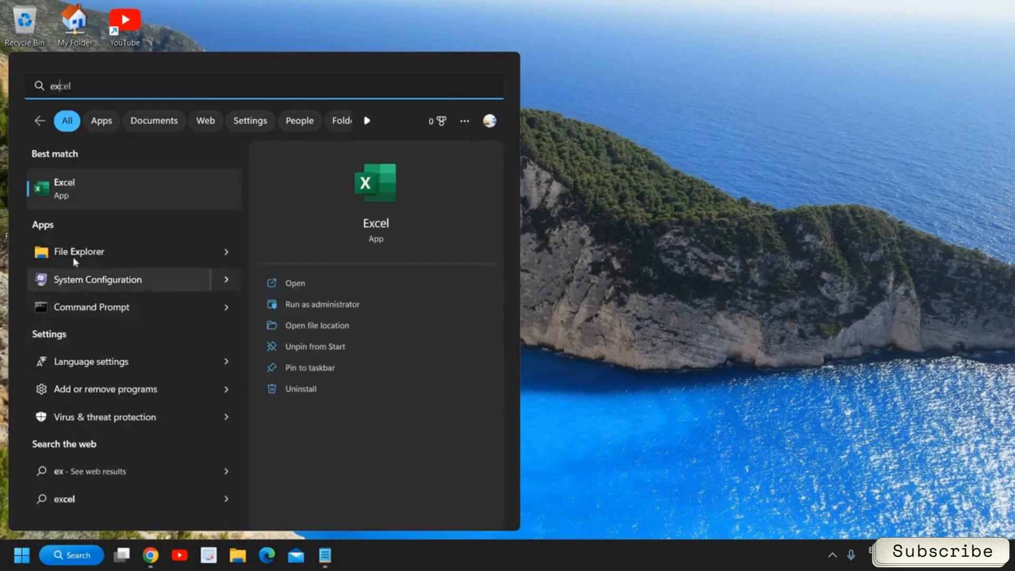
pyautogui.click(79, 251)
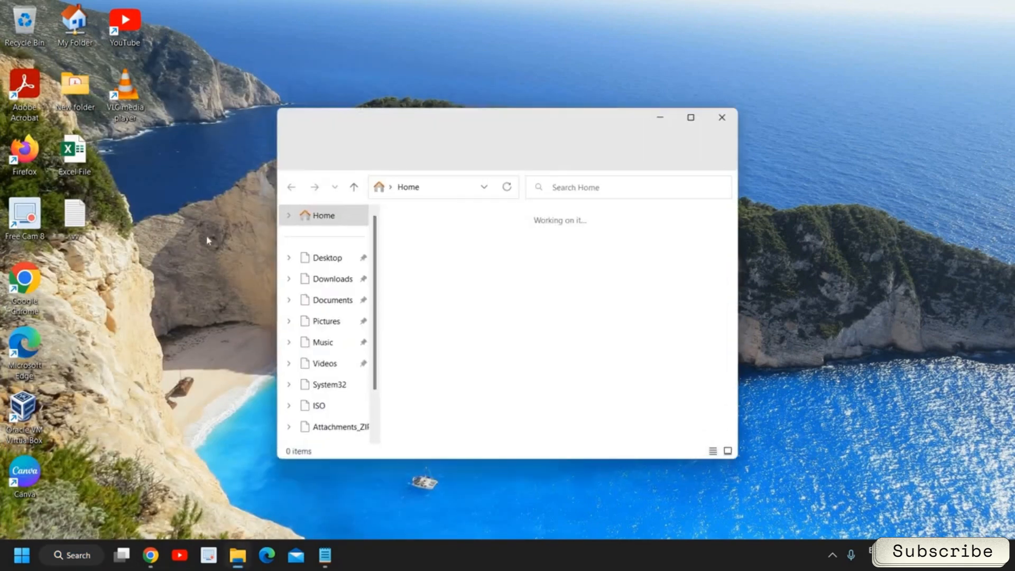
pyautogui.click(690, 118)
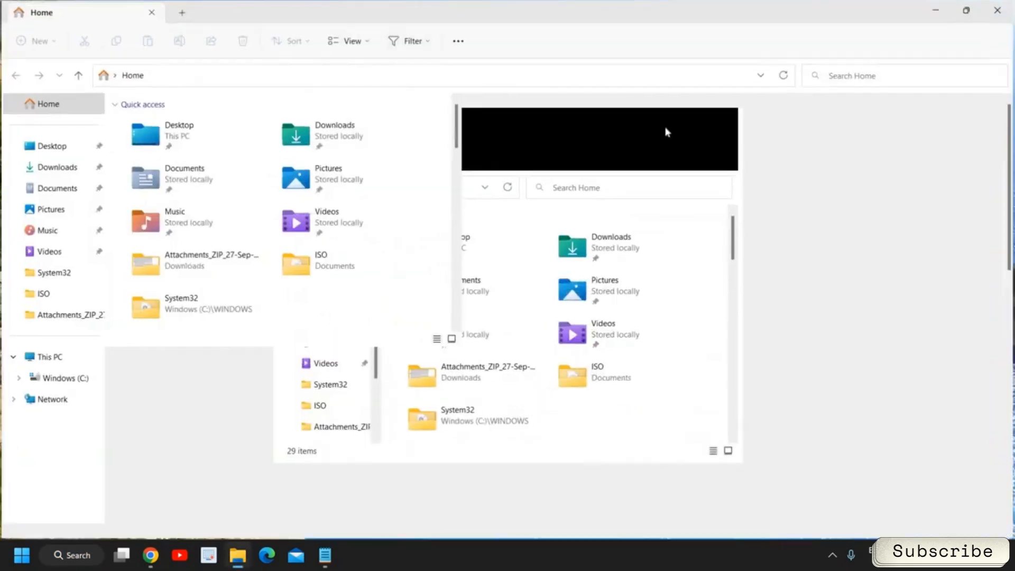
# Navigate through This PC into the C drive's Windows folder
pyautogui.click(48, 356)
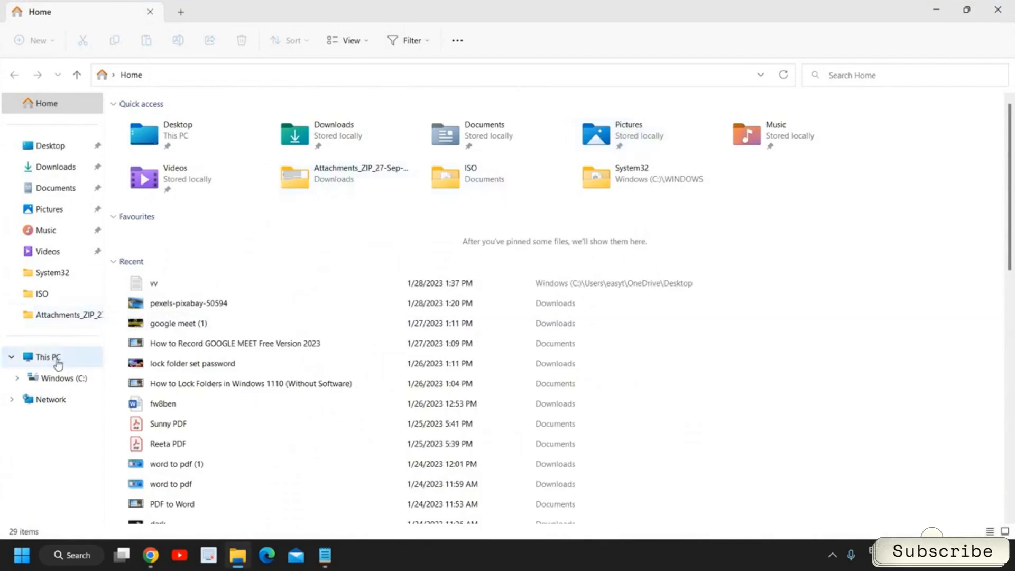
pyautogui.moveTo(52, 357)
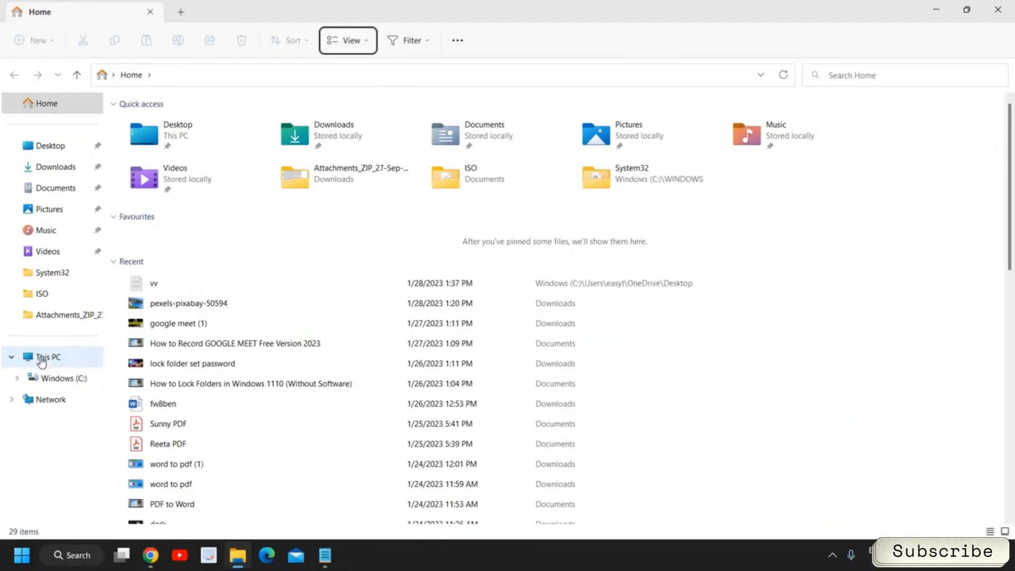
pyautogui.click(47, 356)
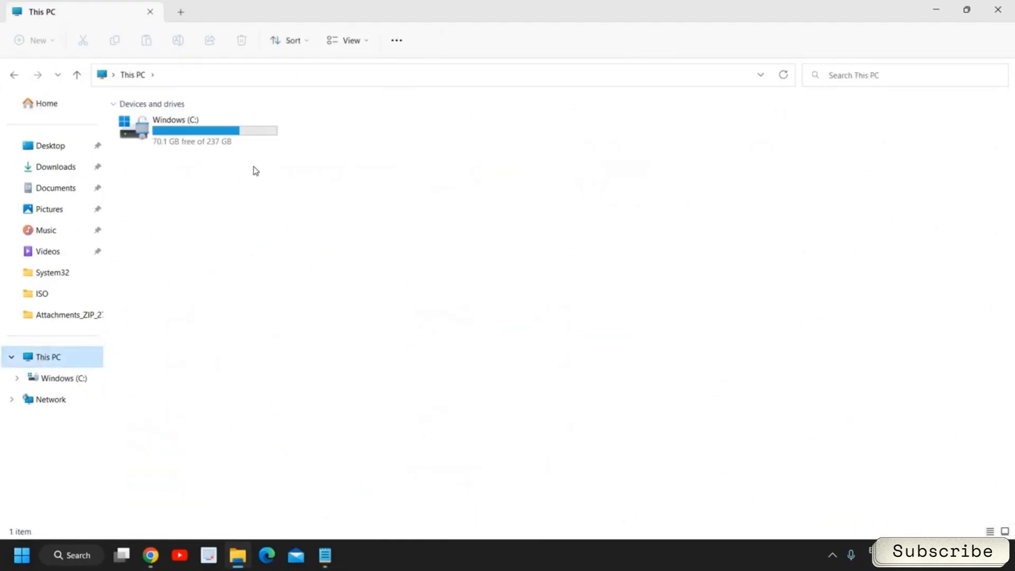
pyautogui.moveTo(210, 138)
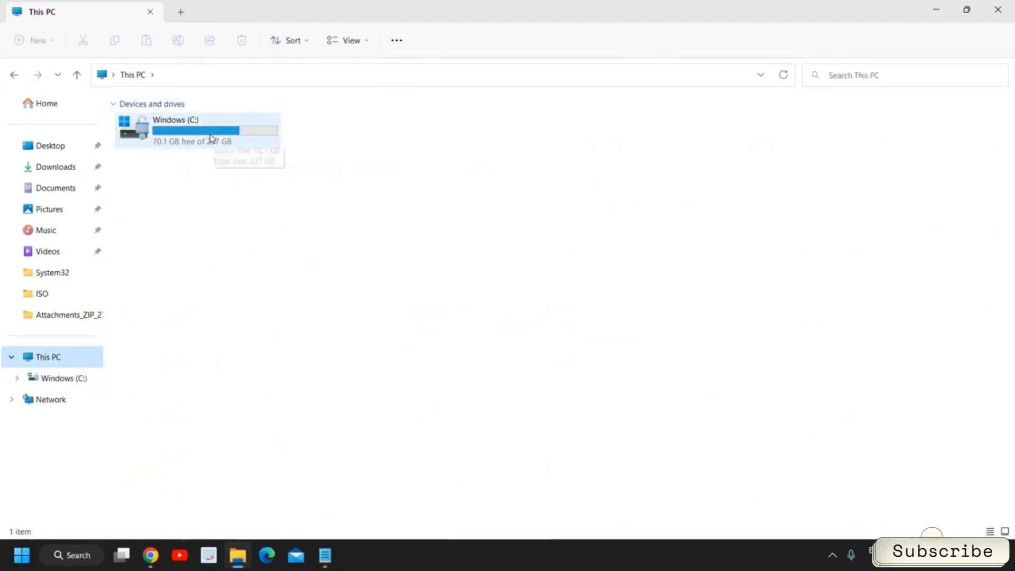
pyautogui.doubleClick(175, 129)
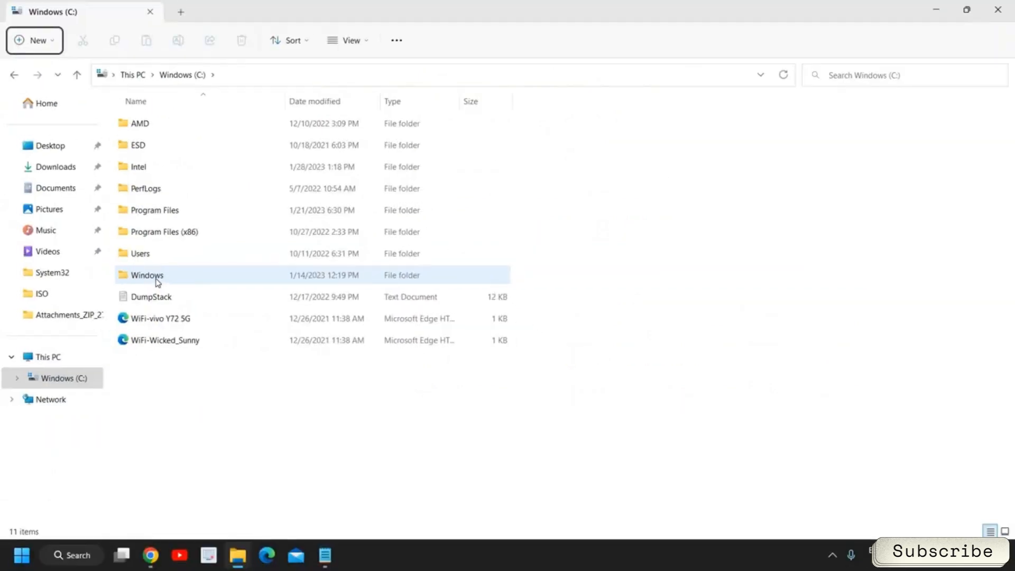
pyautogui.doubleClick(147, 275)
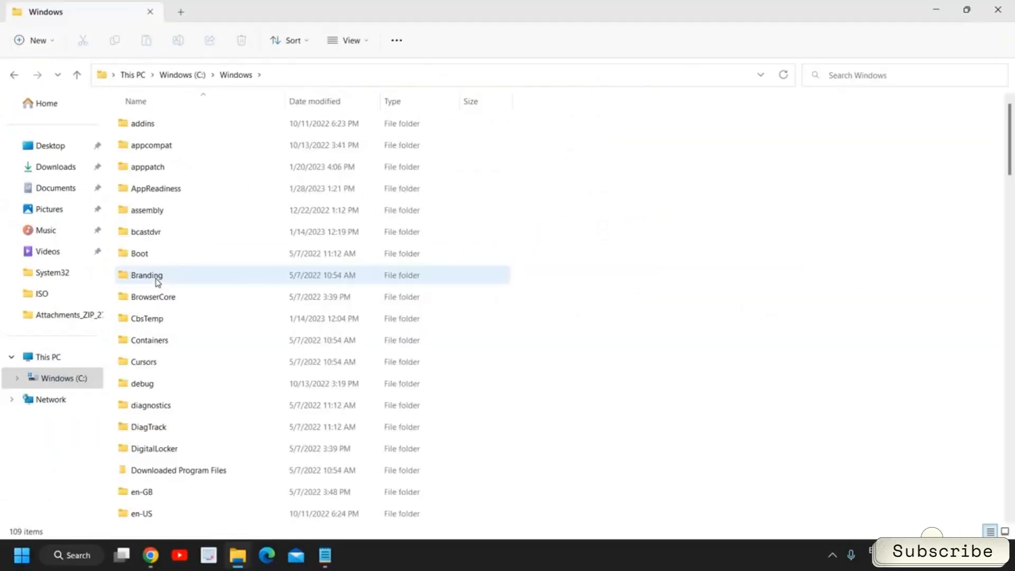
# Locate and select the SoftwareDistribution folder in the Windows folder listing
pyautogui.scroll(-3)
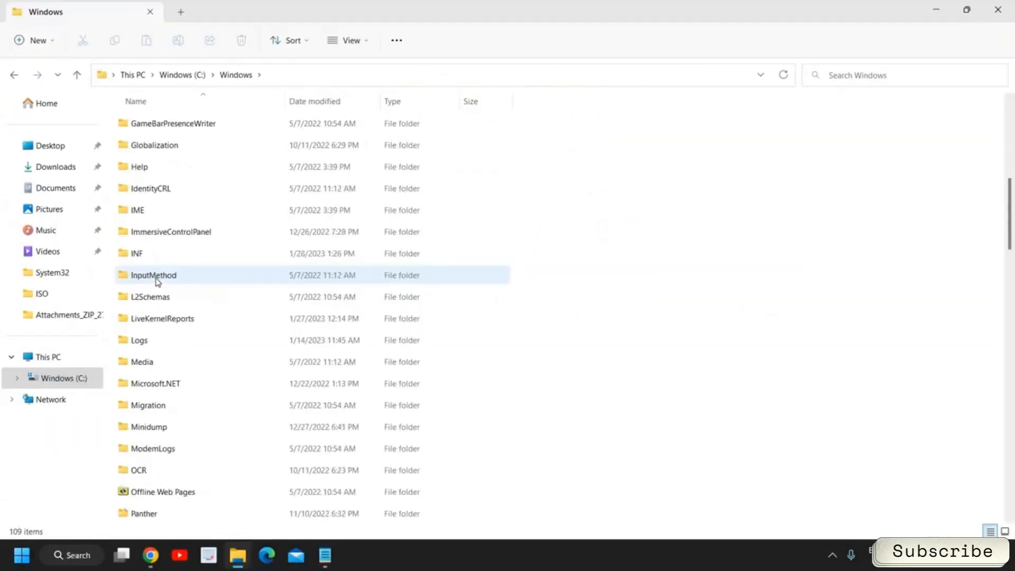
pyautogui.scroll(-3)
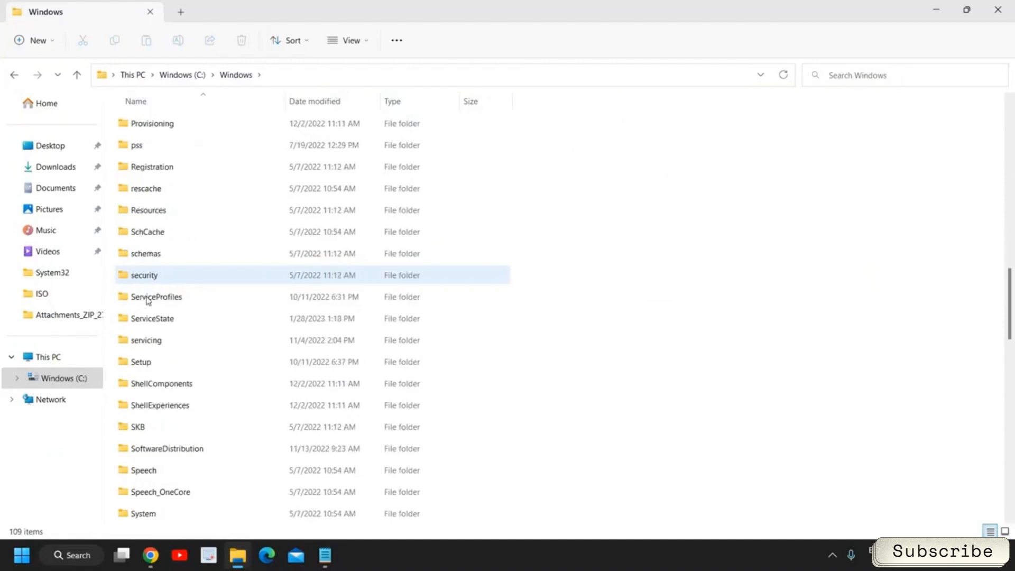
pyautogui.click(167, 448)
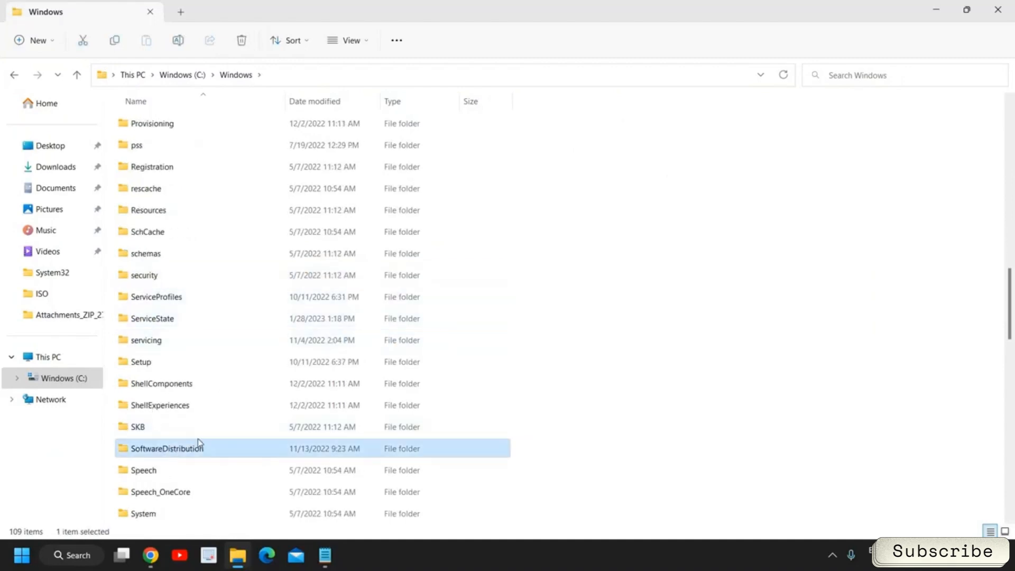
pyautogui.scroll(-3)
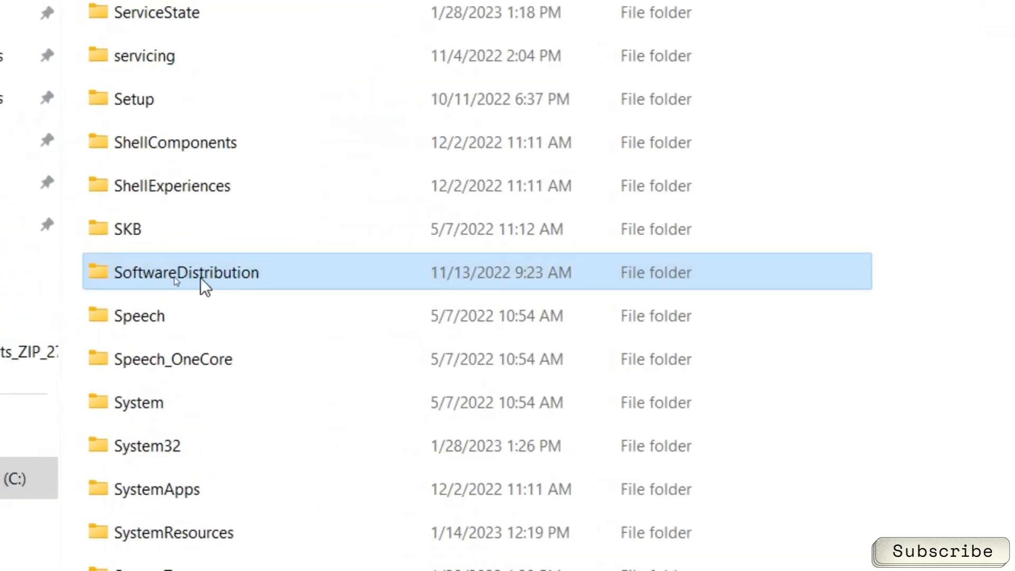
# Delete all contents of SoftwareDistribution with administrator permission and close File Explorer
pyautogui.doubleClick(186, 272)
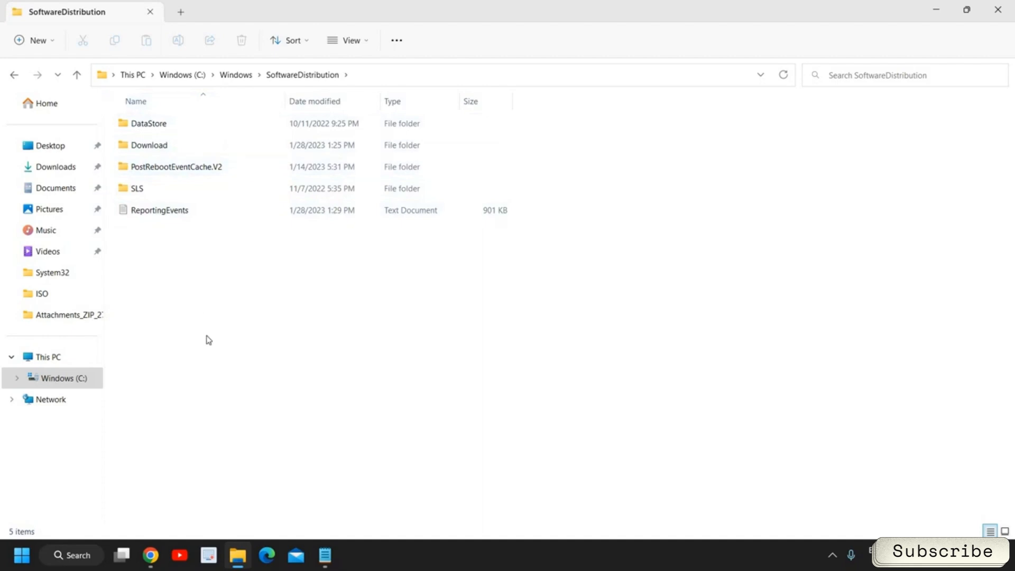
pyautogui.moveTo(204, 331)
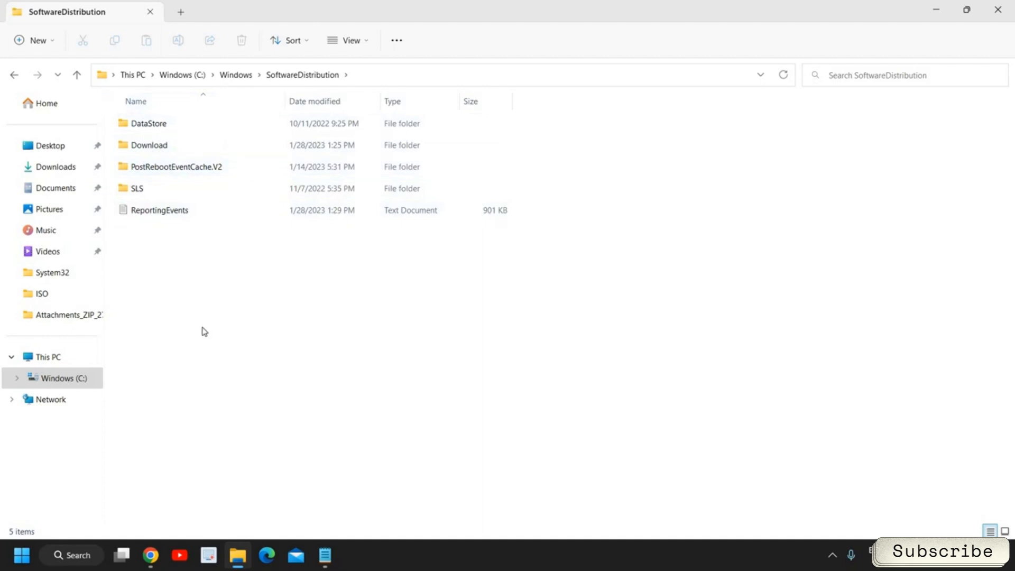
pyautogui.moveTo(495, 351)
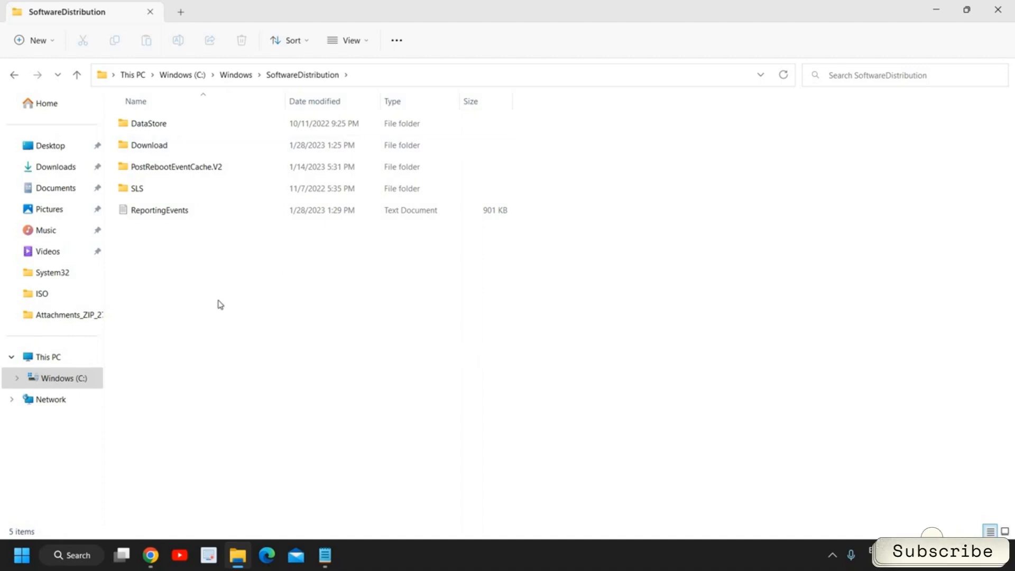
pyautogui.moveTo(217, 300)
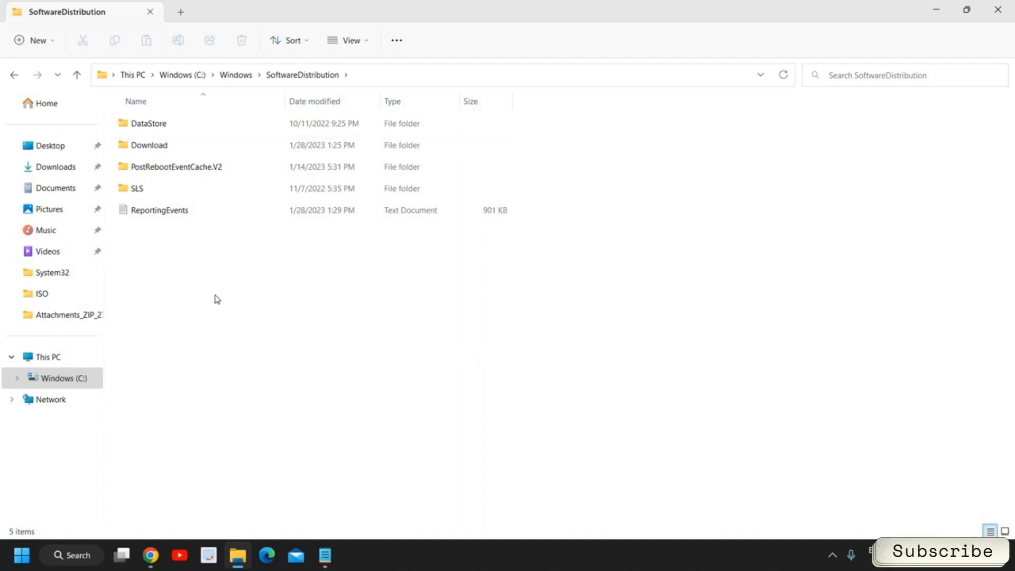
pyautogui.moveTo(207, 288)
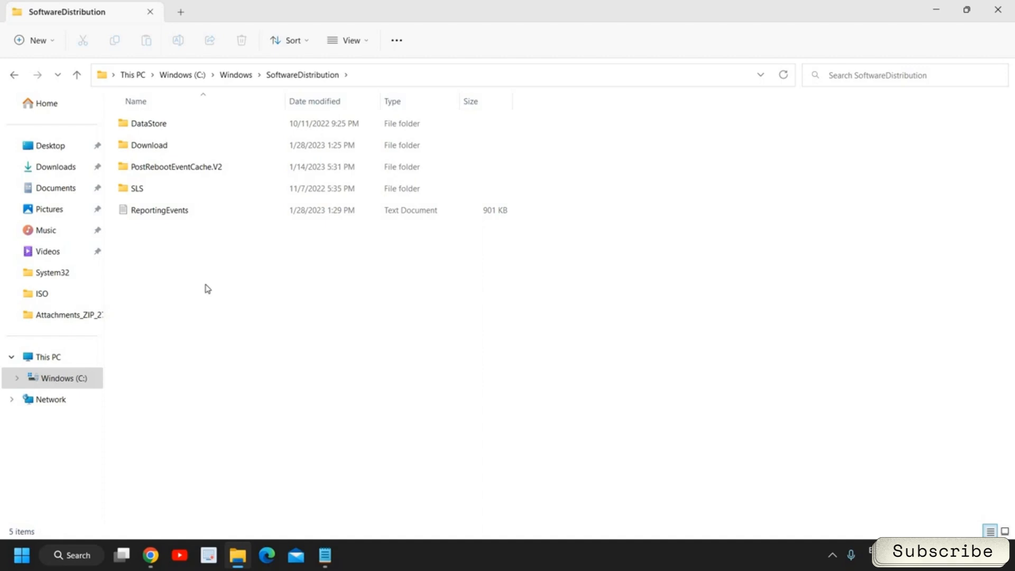
pyautogui.press('ctrl+a')
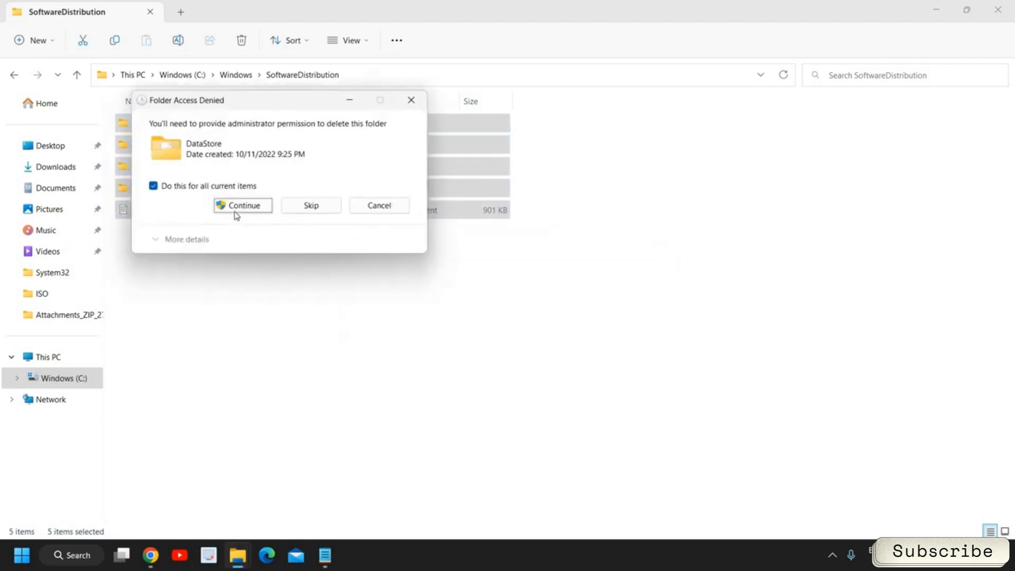
pyautogui.click(243, 205)
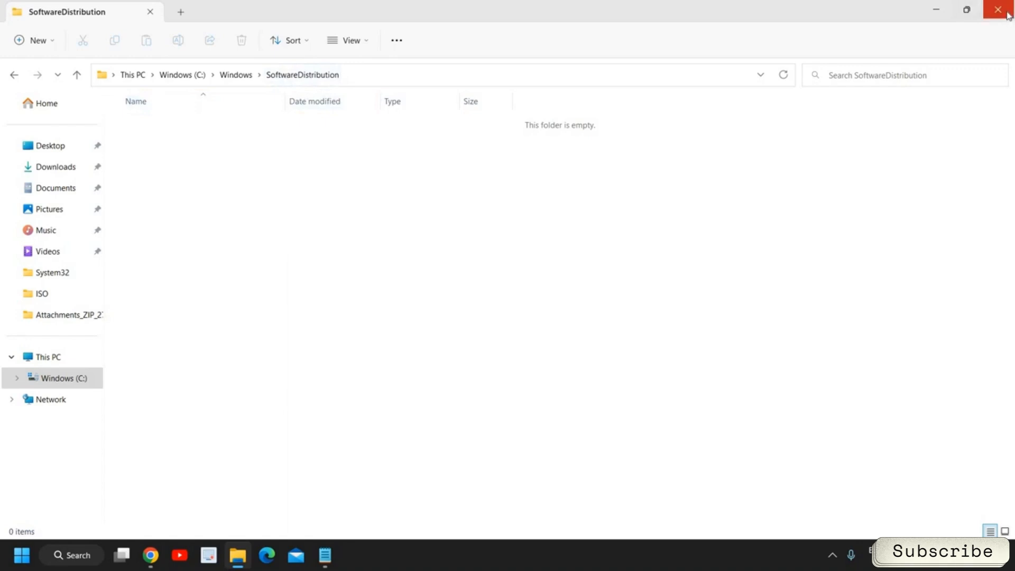
pyautogui.click(1002, 11)
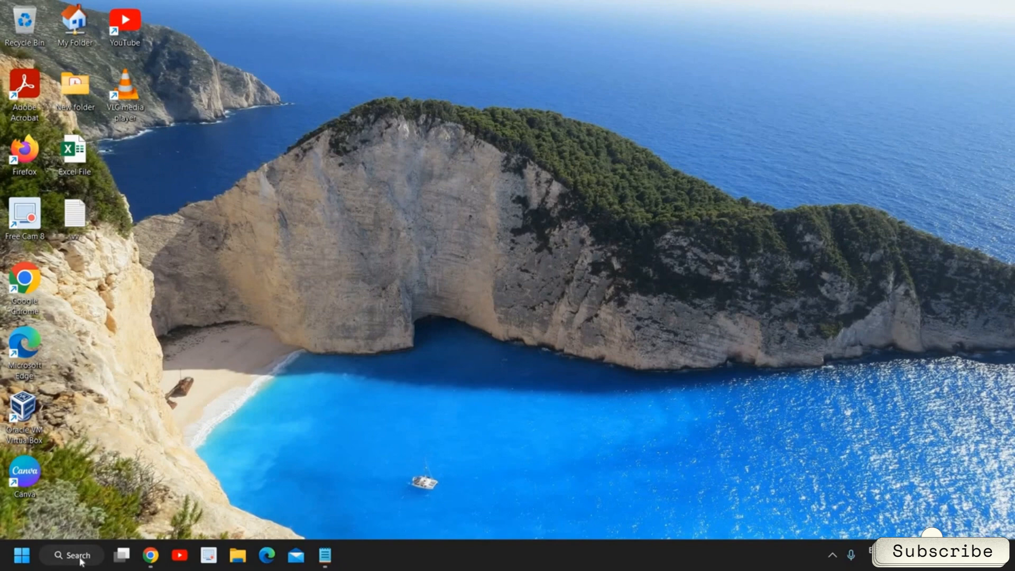
# Run the Windows Update troubleshooter from troubleshoot settings, then cancel it
pyautogui.click(71, 554)
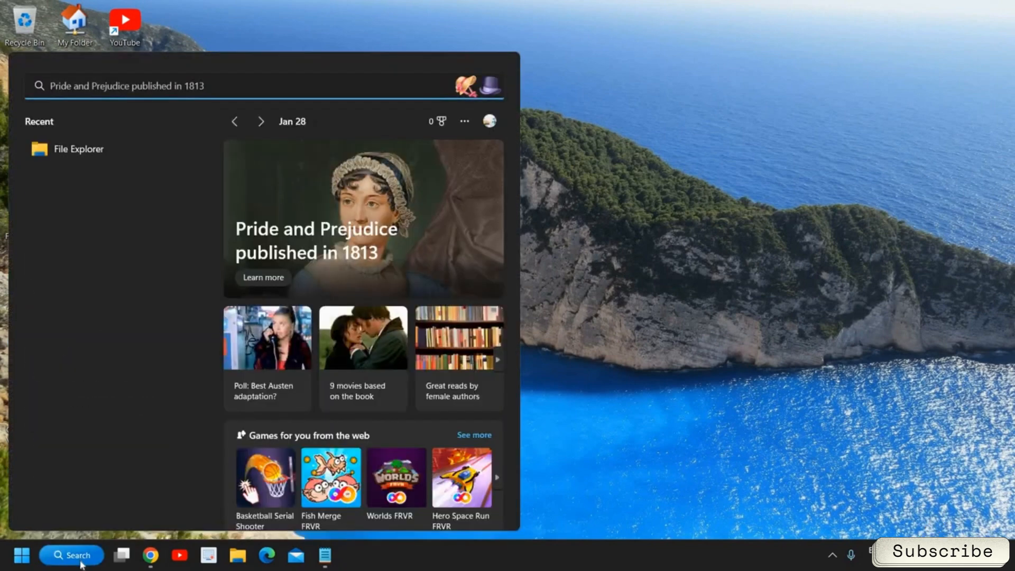
pyautogui.write('troubleshoot settings')
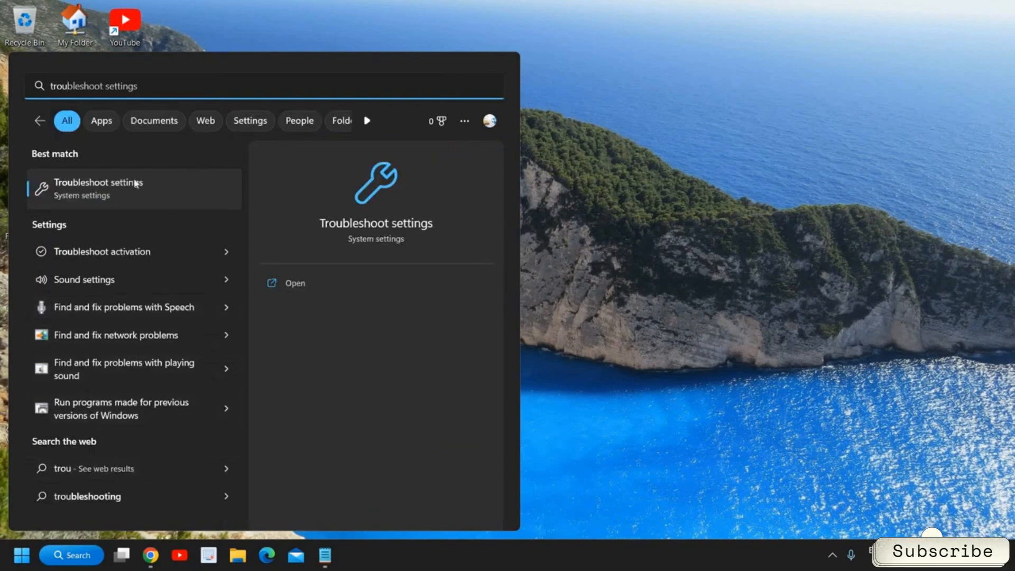
pyautogui.moveTo(119, 194)
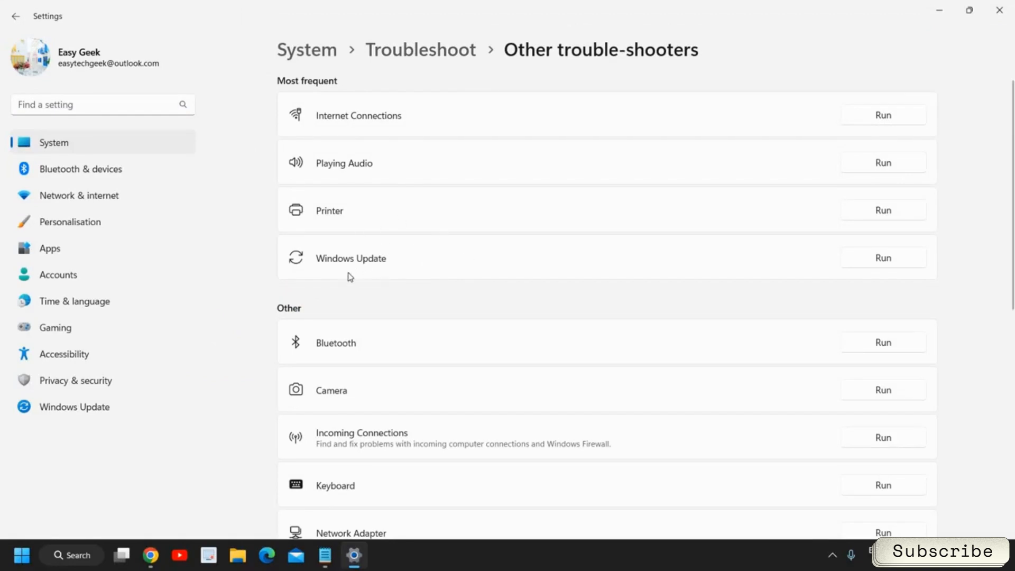
pyautogui.moveTo(745, 359)
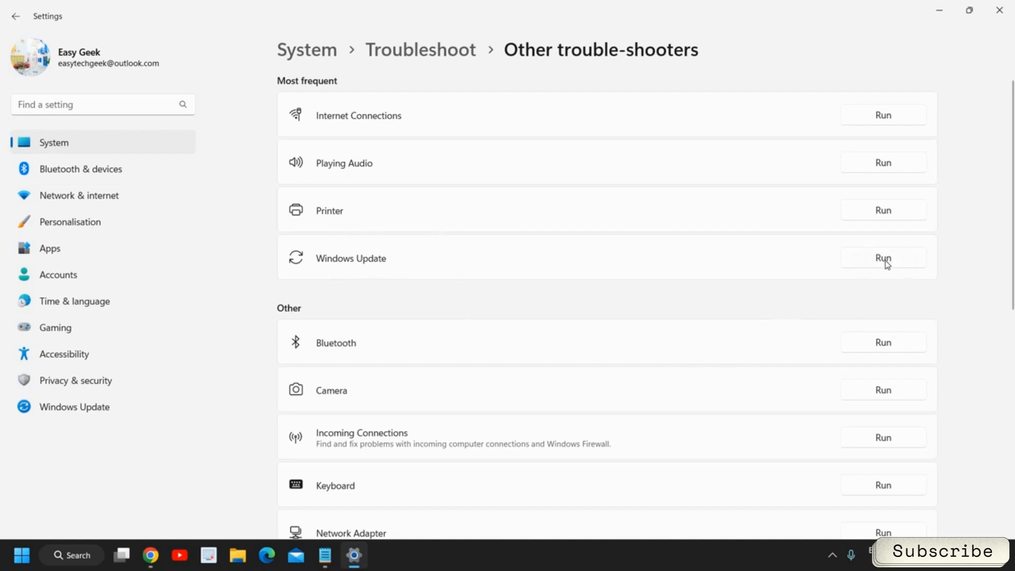
pyautogui.click(881, 258)
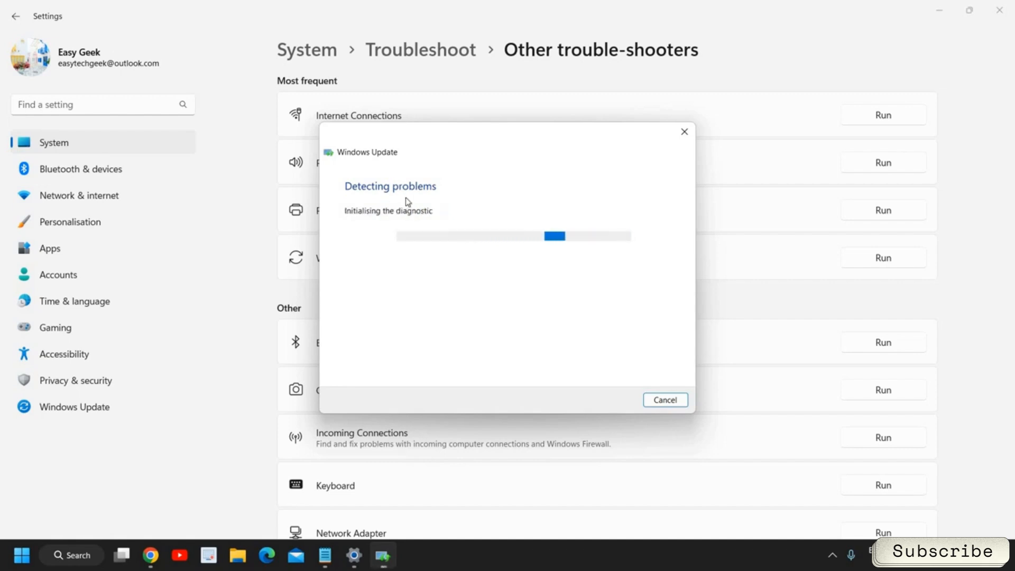
pyautogui.moveTo(560, 379)
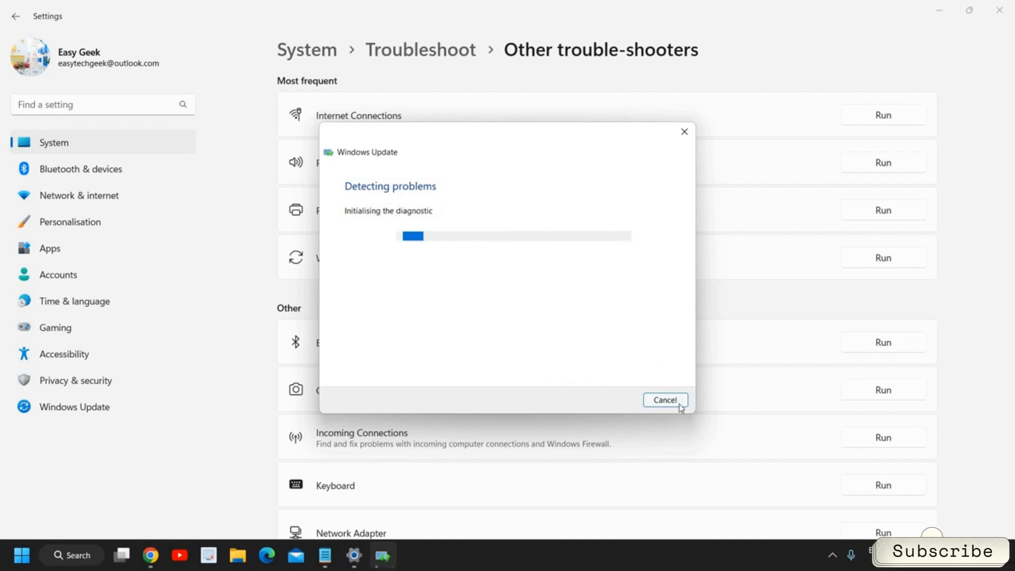
pyautogui.click(665, 399)
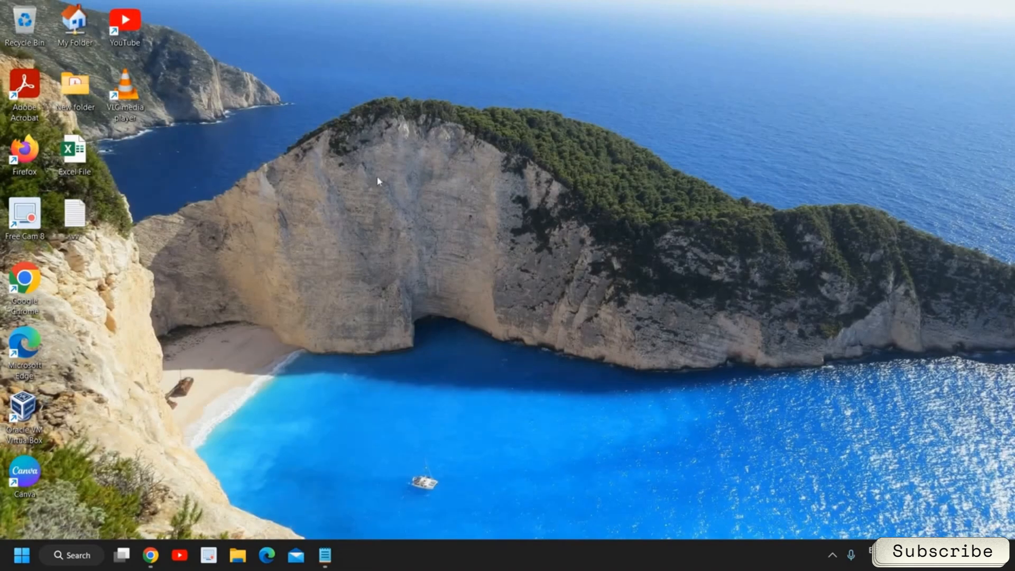
pyautogui.moveTo(368, 184)
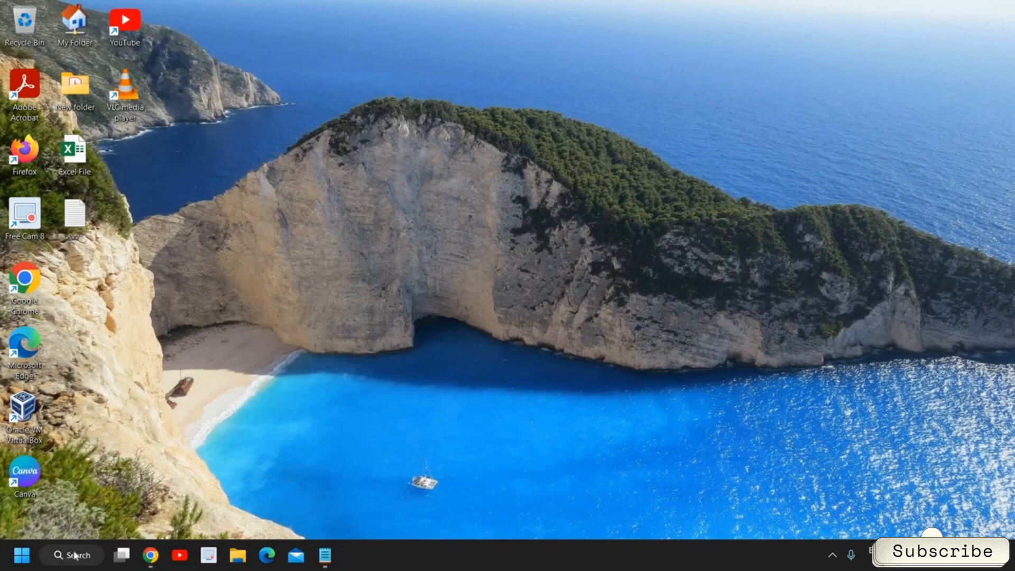
# Search for cmd so Command Prompt appears as the best match
pyautogui.click(71, 555)
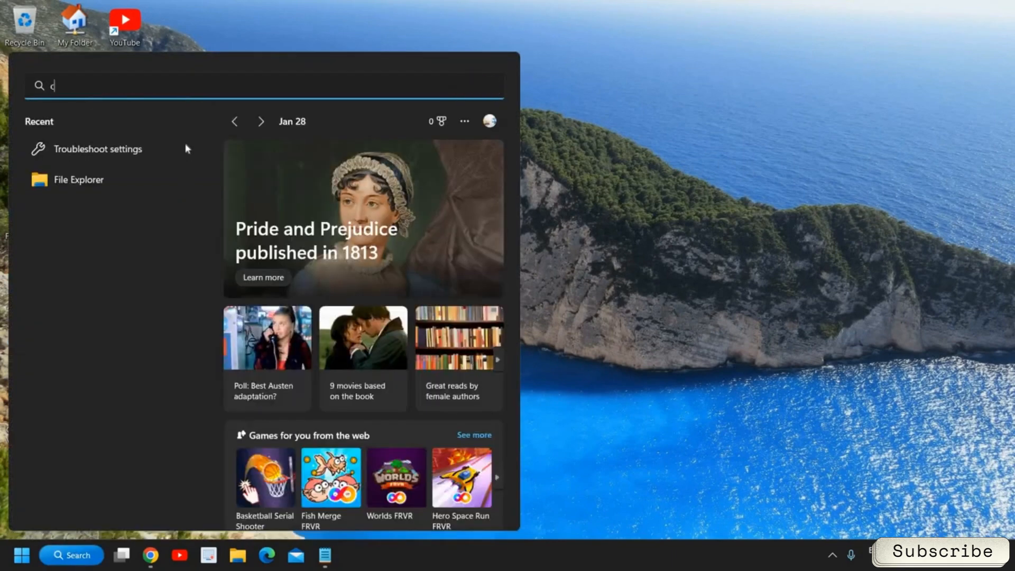
pyautogui.write('md')
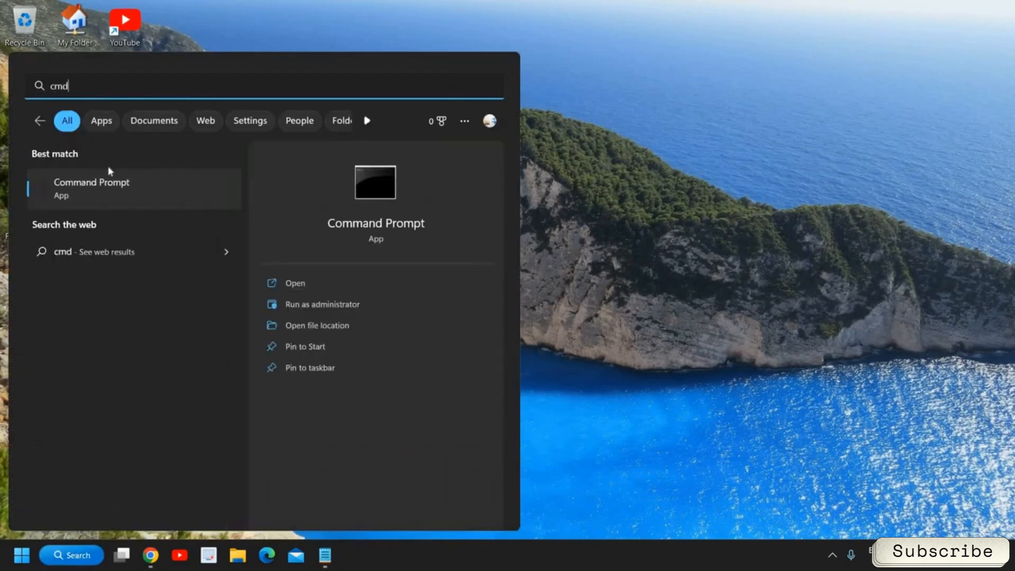
pyautogui.moveTo(76, 203)
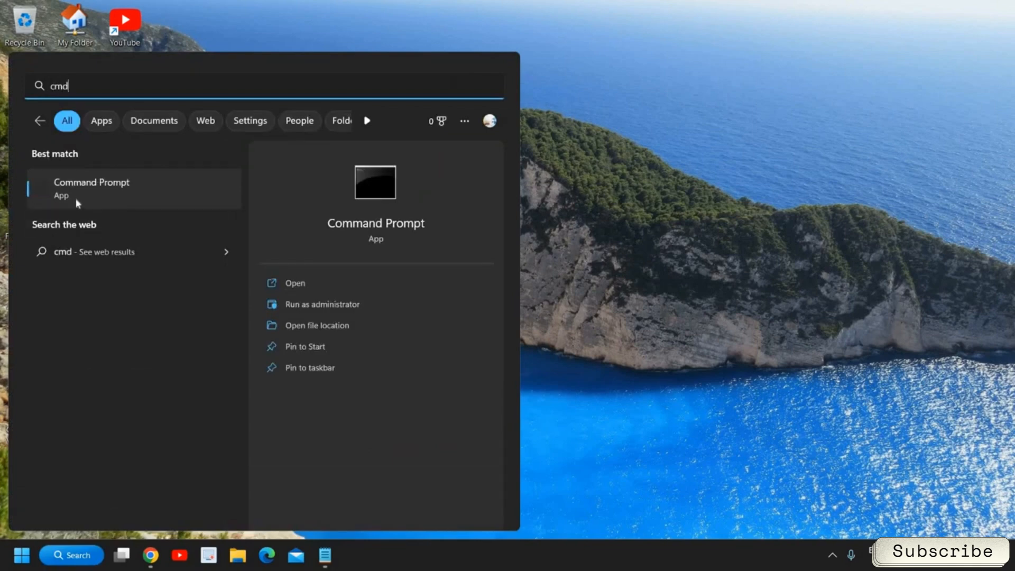
pyautogui.moveTo(335, 310)
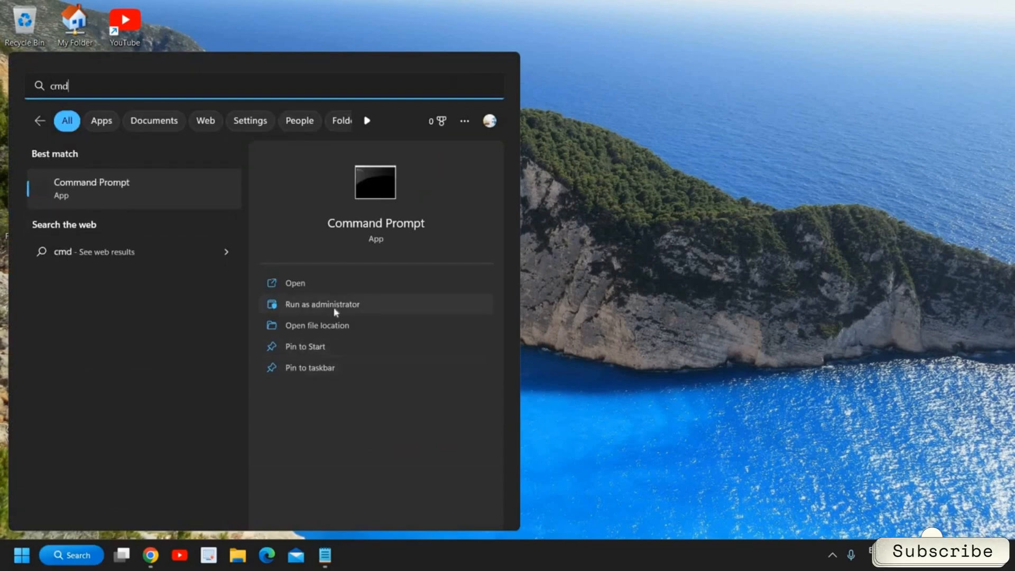
pyautogui.moveTo(320, 311)
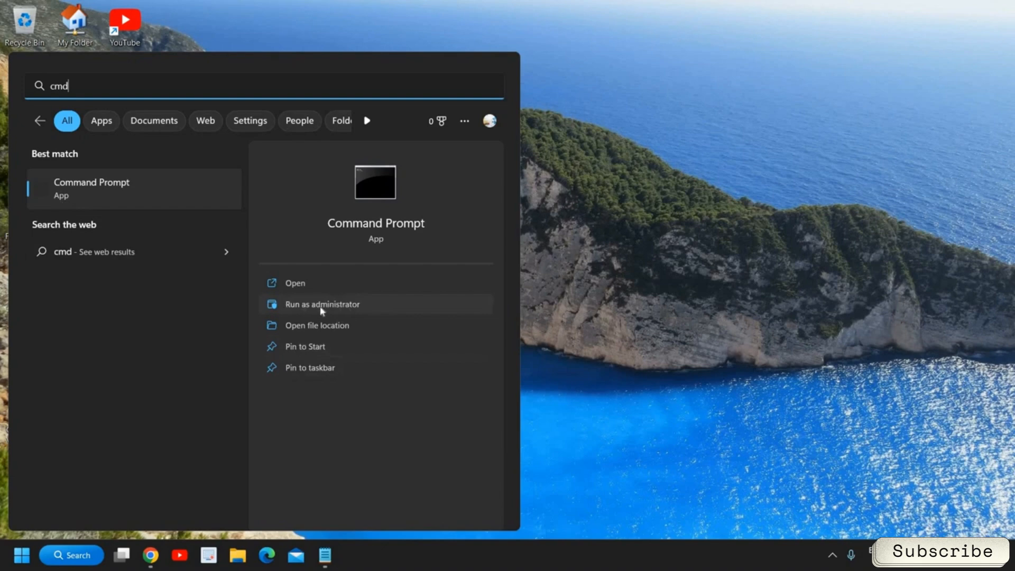
pyautogui.moveTo(303, 294)
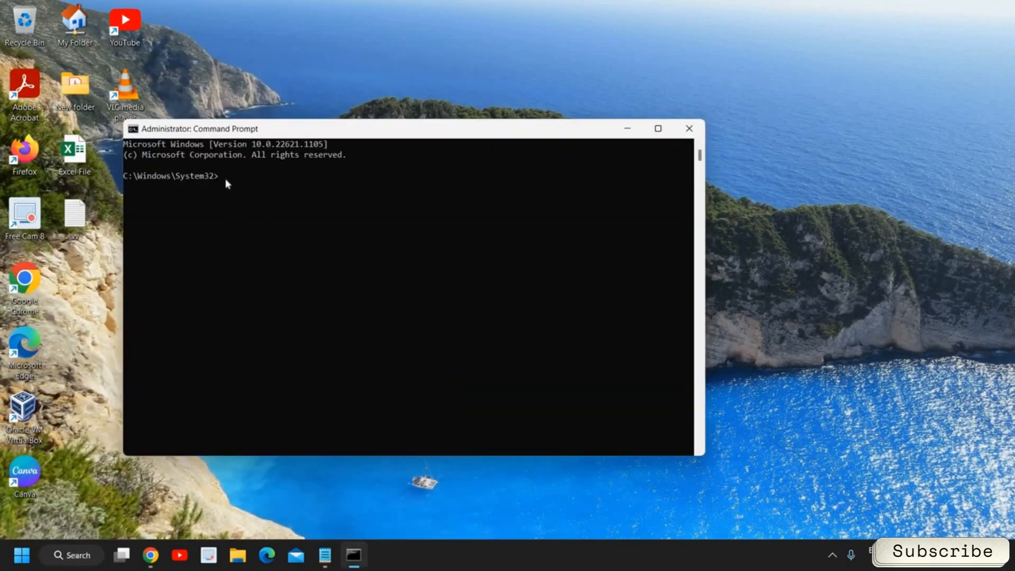
# Run sfc /scannow in the administrator Command Prompt to start verification
pyautogui.write('sfc /sc')
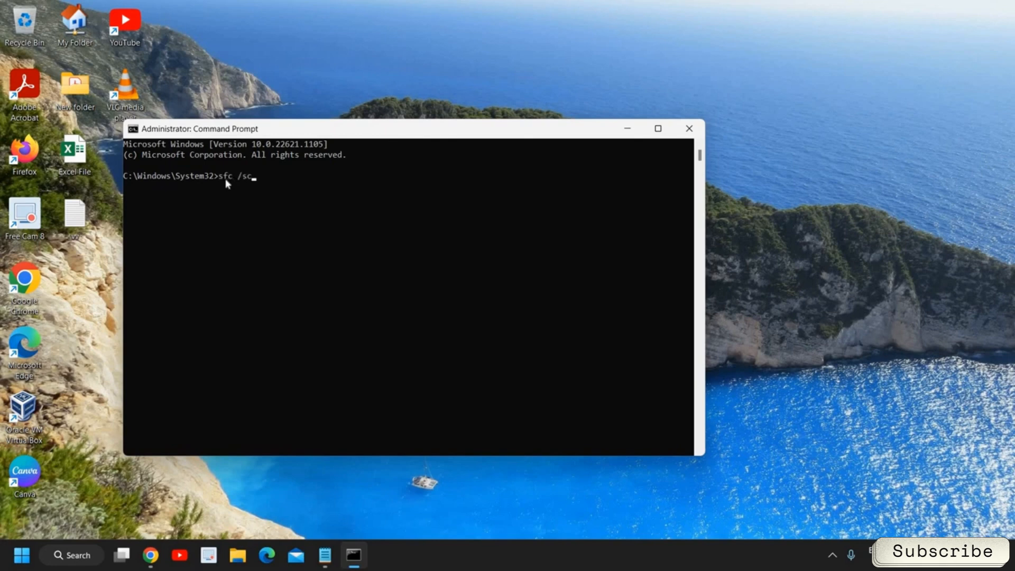
pyautogui.write('annow')
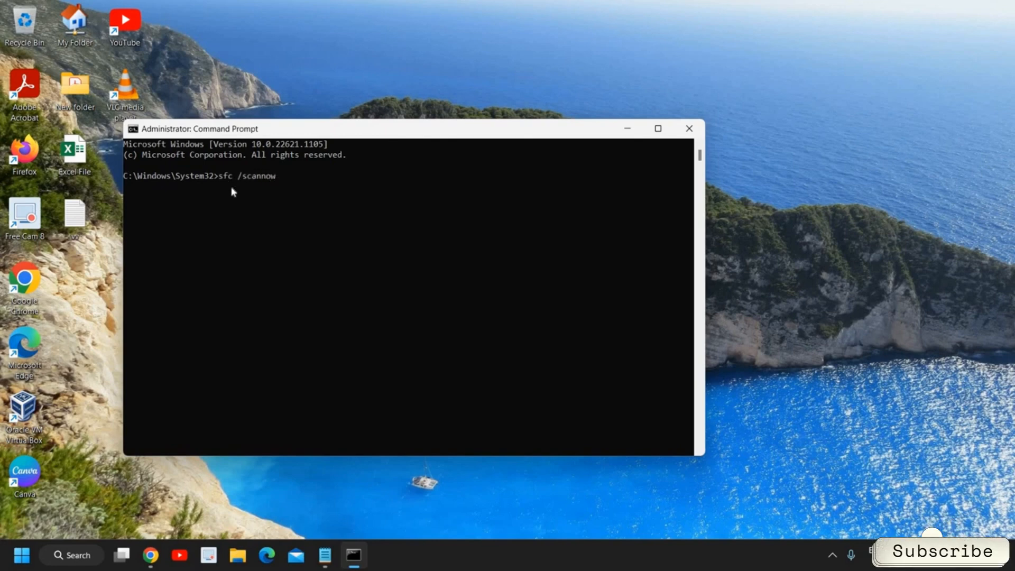
pyautogui.moveTo(215, 171)
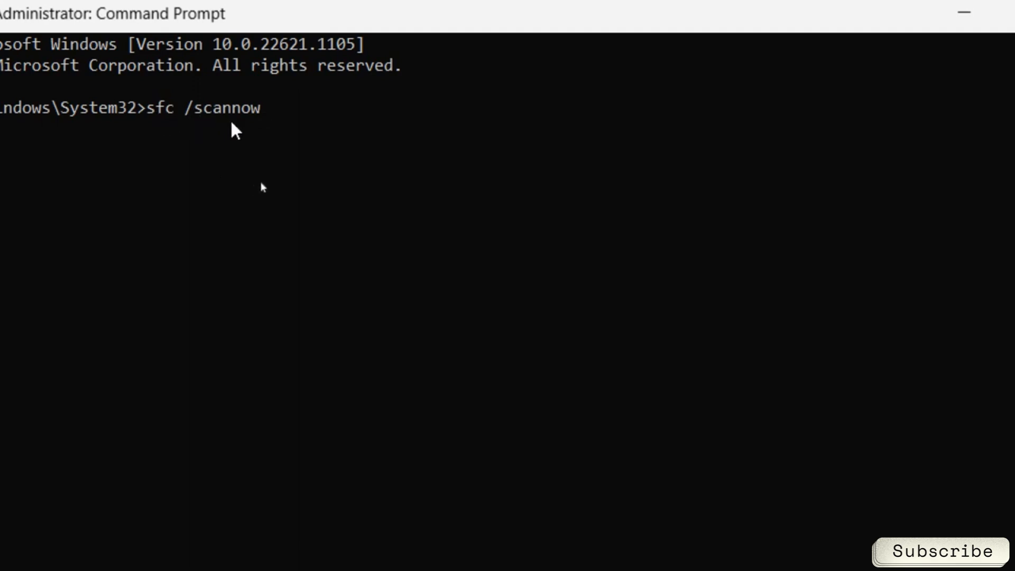
pyautogui.press('enter')
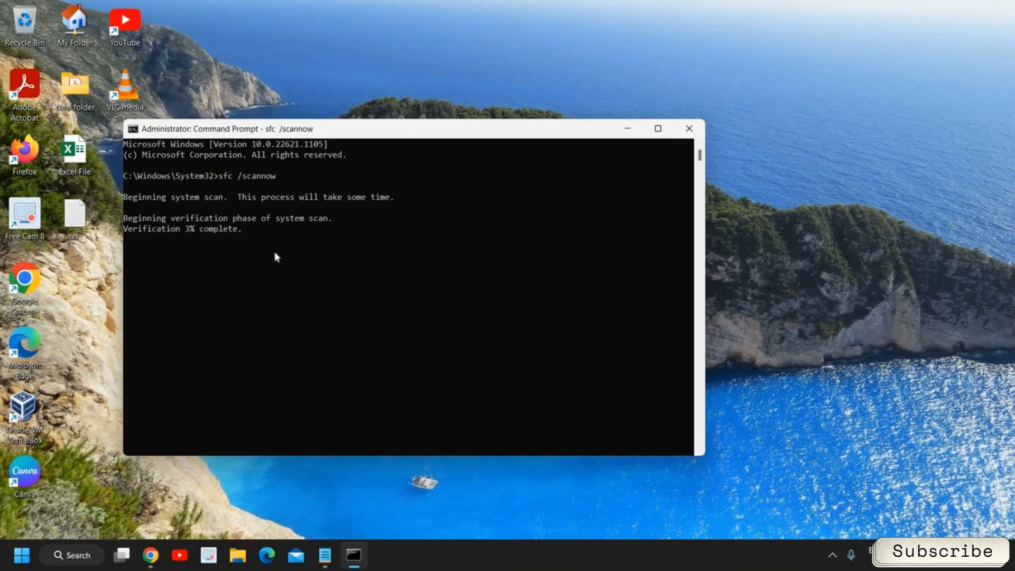
pyautogui.moveTo(191, 244)
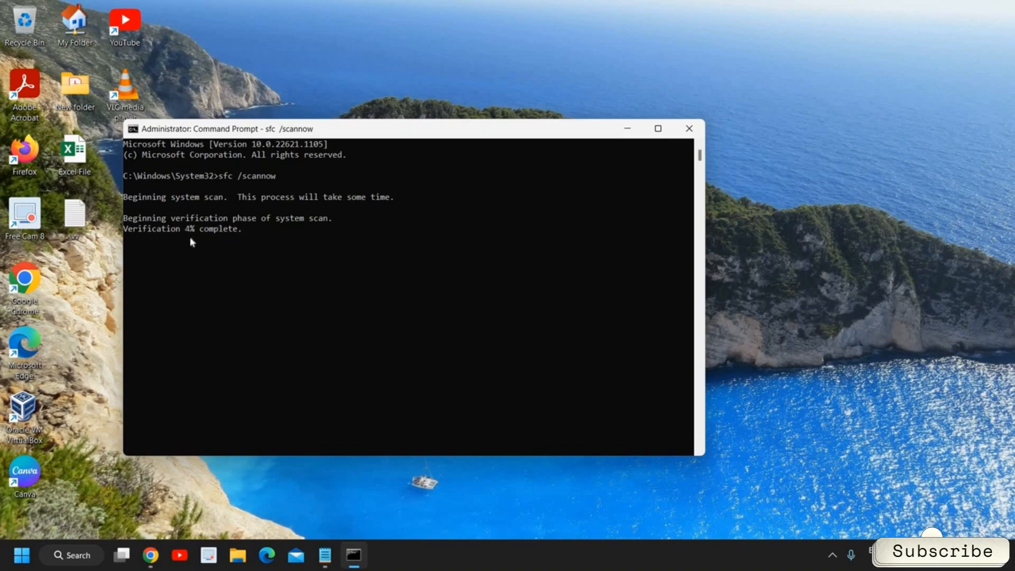
pyautogui.moveTo(195, 283)
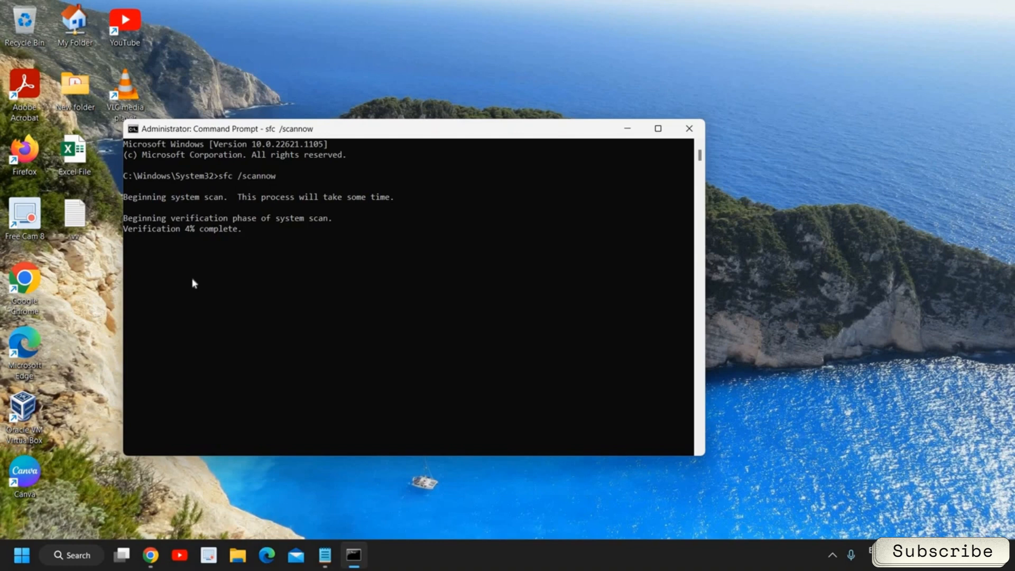
pyautogui.moveTo(227, 269)
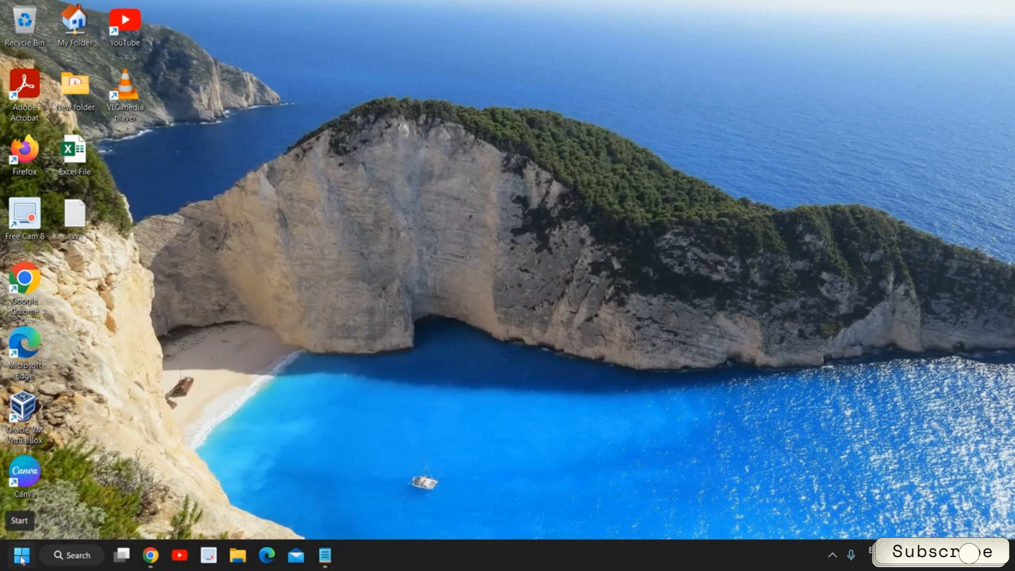
# Open the Services console full screen and scroll down to the WaaSMedicSvc entry
pyautogui.rightClick(21, 555)
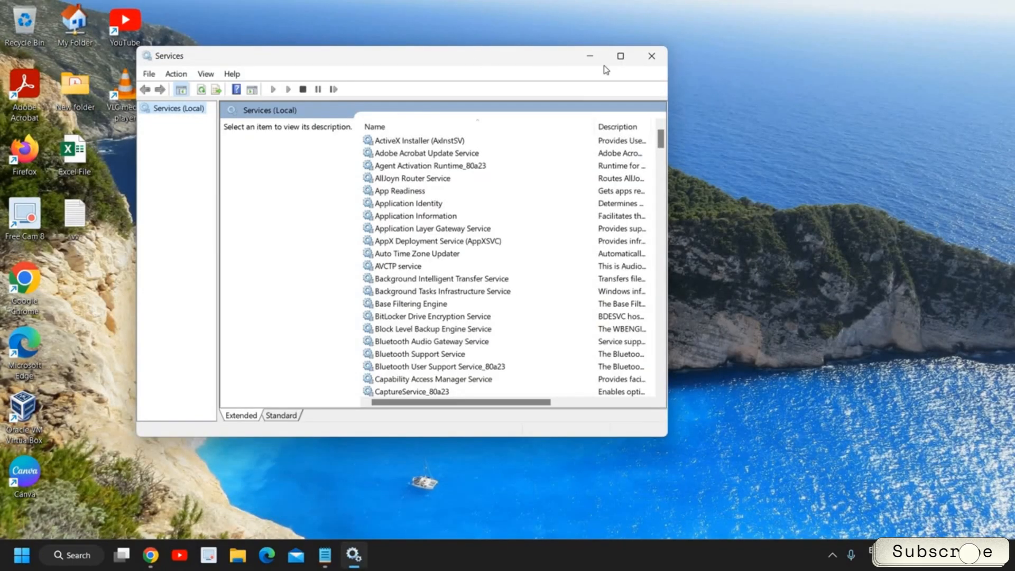
pyautogui.click(619, 56)
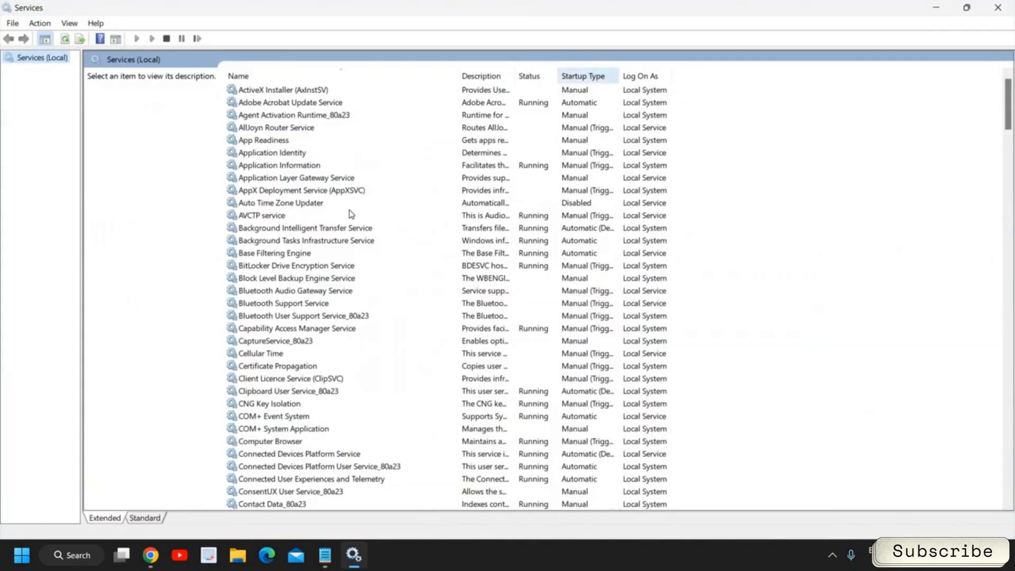
pyautogui.scroll(-3)
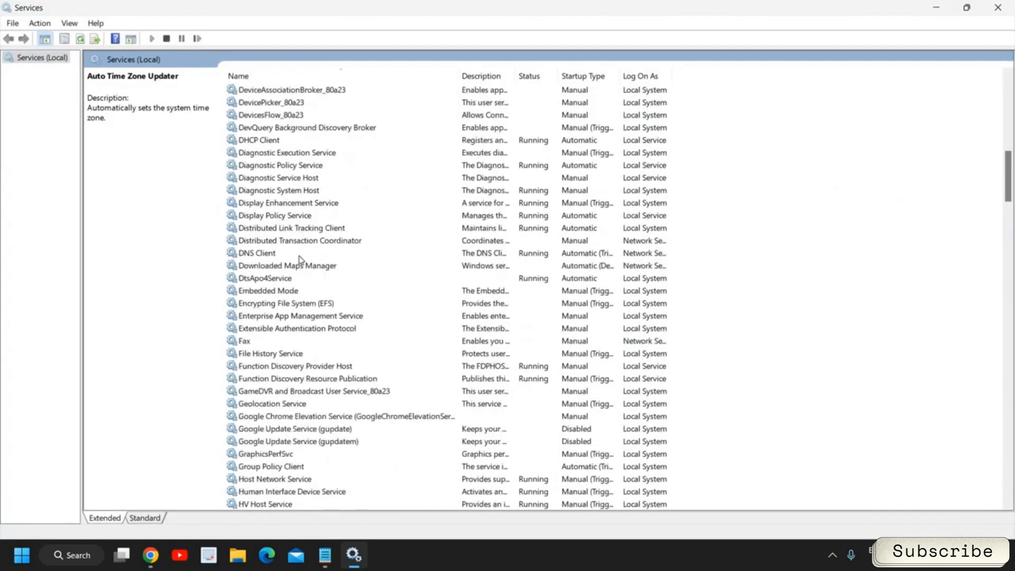
pyautogui.scroll(-3)
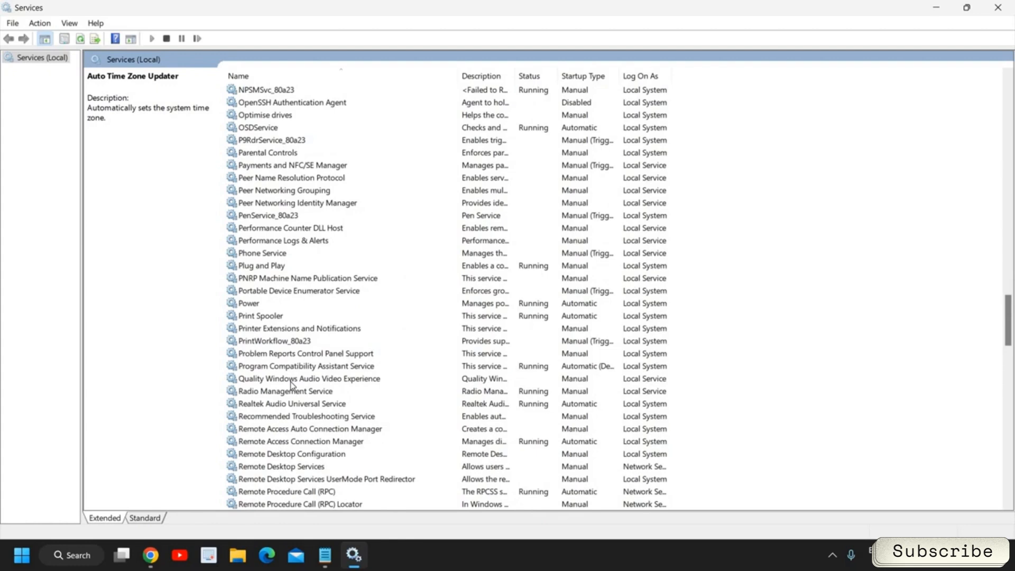
pyautogui.scroll(-3)
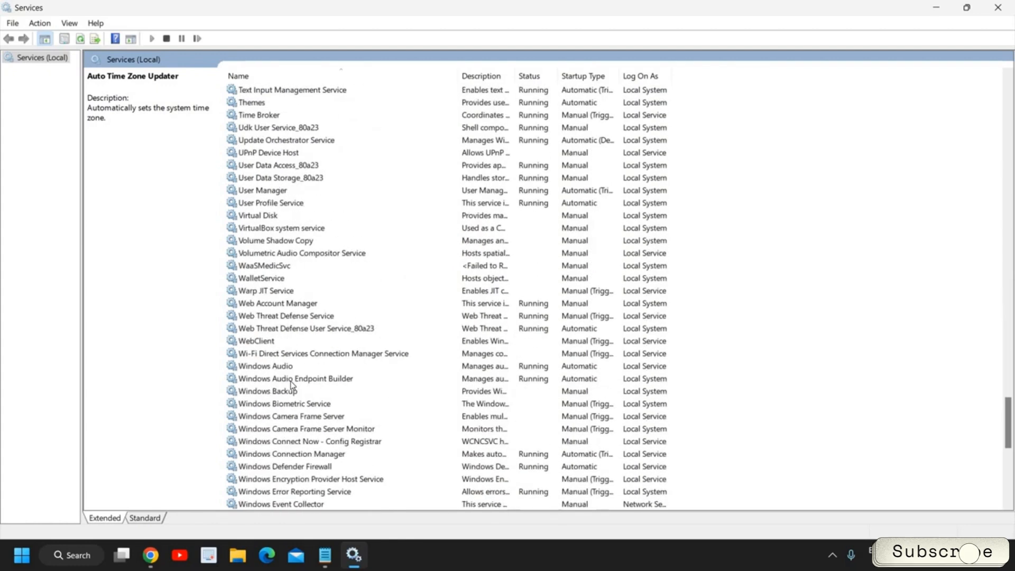
pyautogui.click(269, 304)
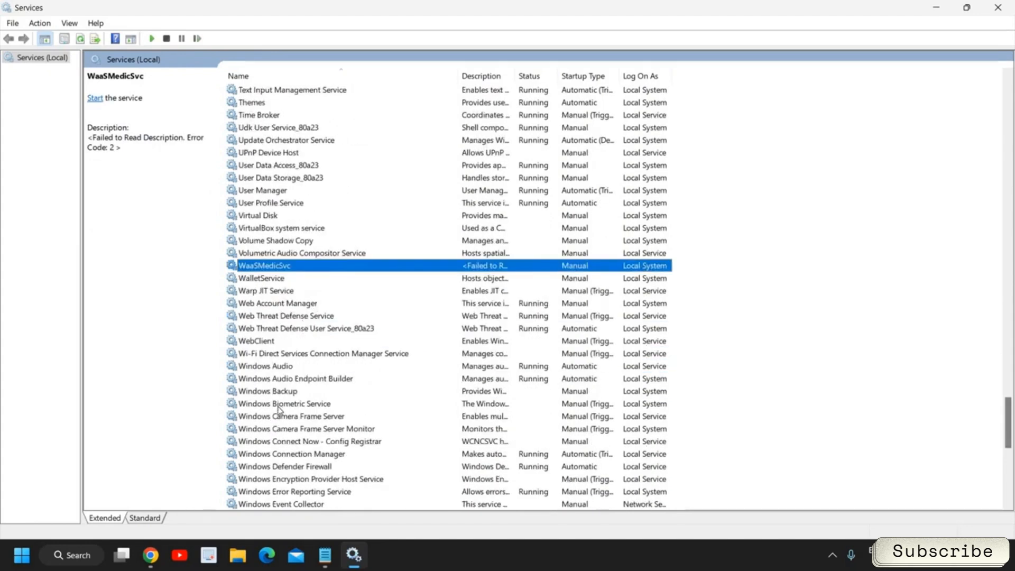
# Scroll further and select the Windows Update service to show its status
pyautogui.scroll(-3)
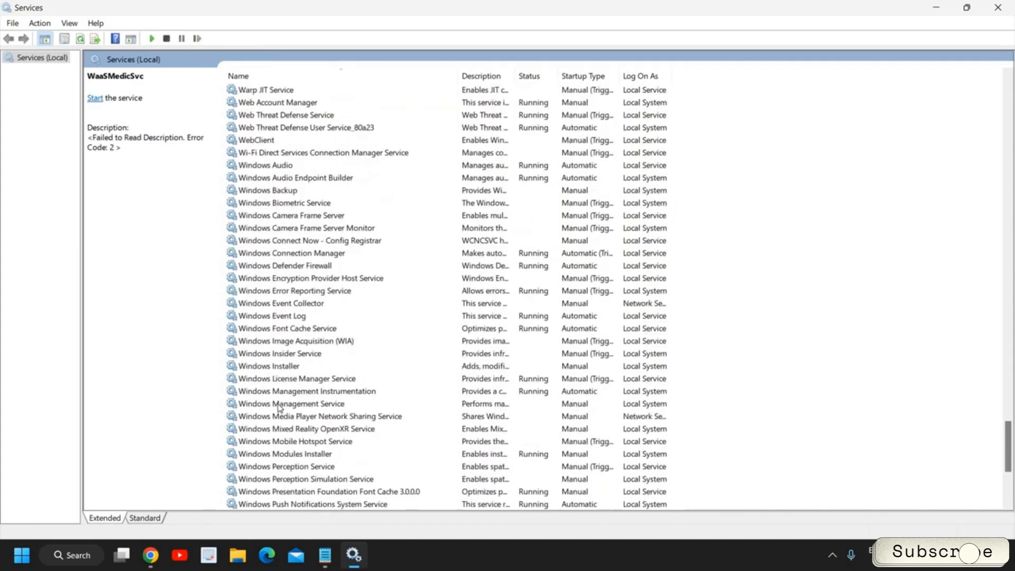
pyautogui.scroll(-3)
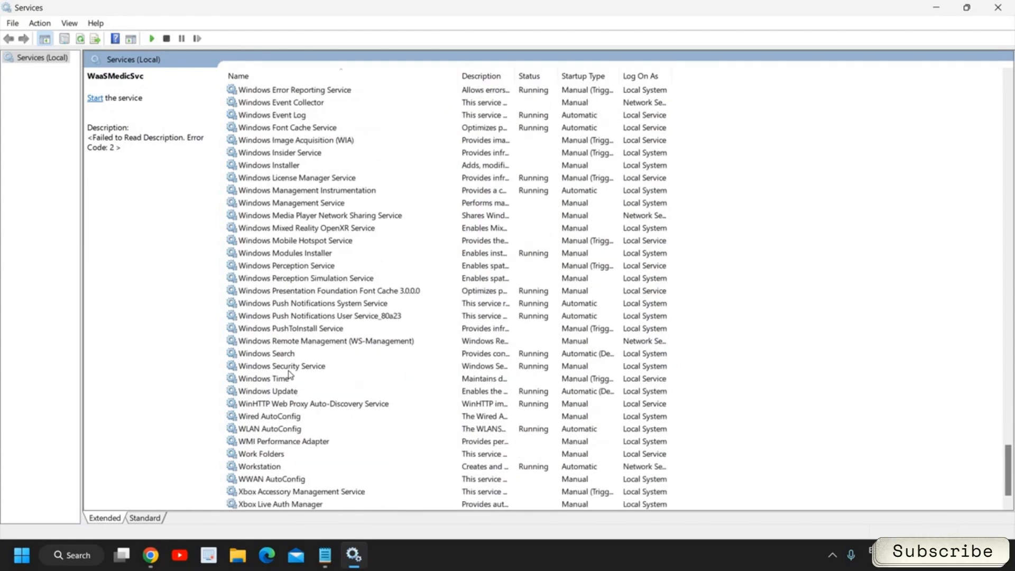
pyautogui.scroll(-3)
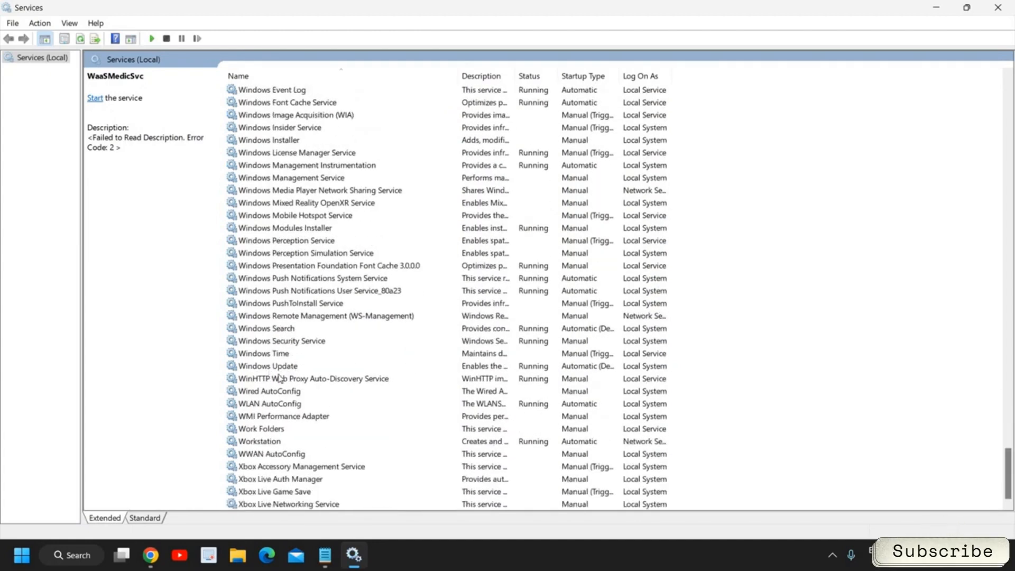
pyautogui.click(268, 366)
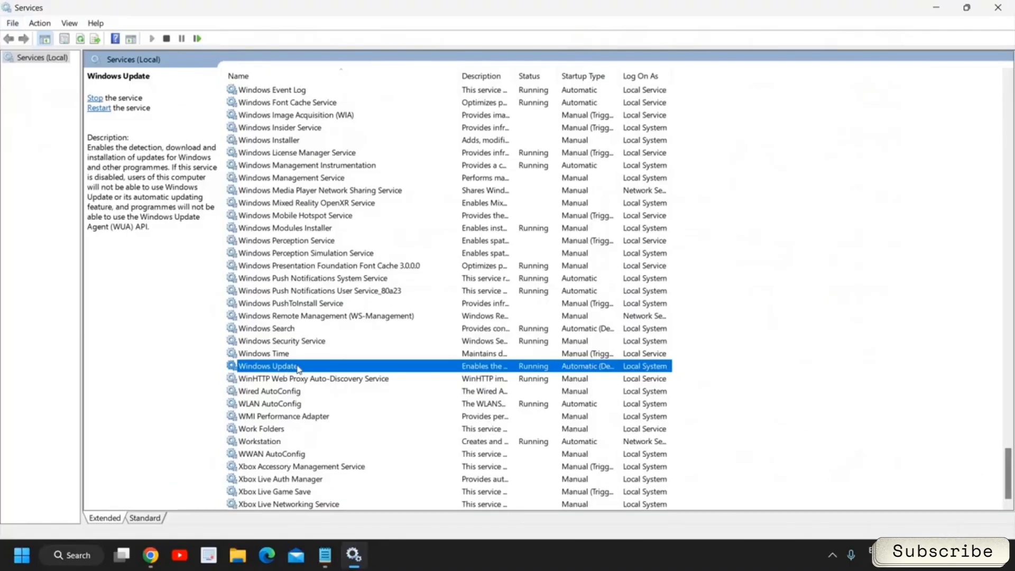
# View the Windows Update service's properties and its startup type choices
pyautogui.doubleClick(265, 366)
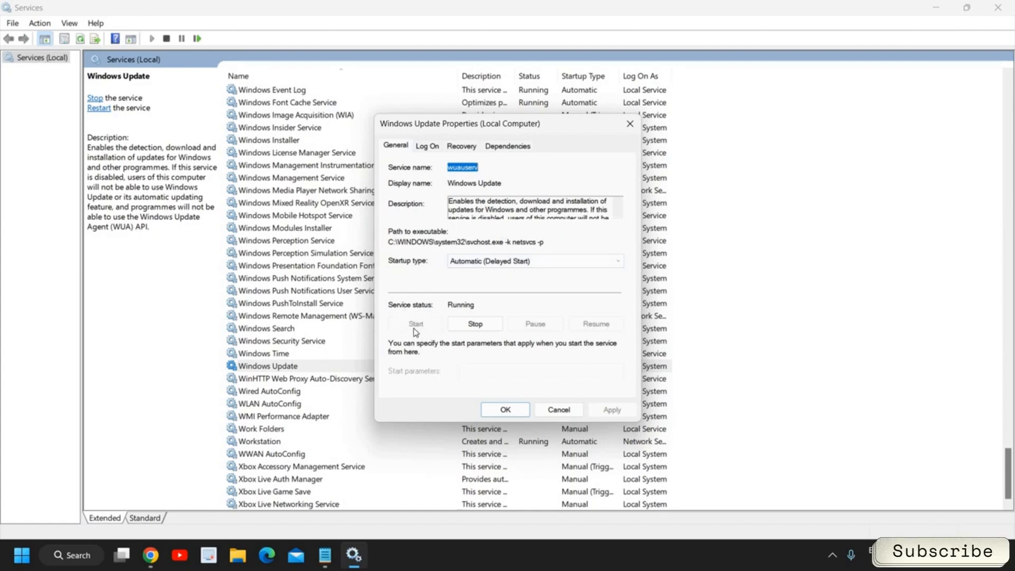
pyautogui.moveTo(417, 331)
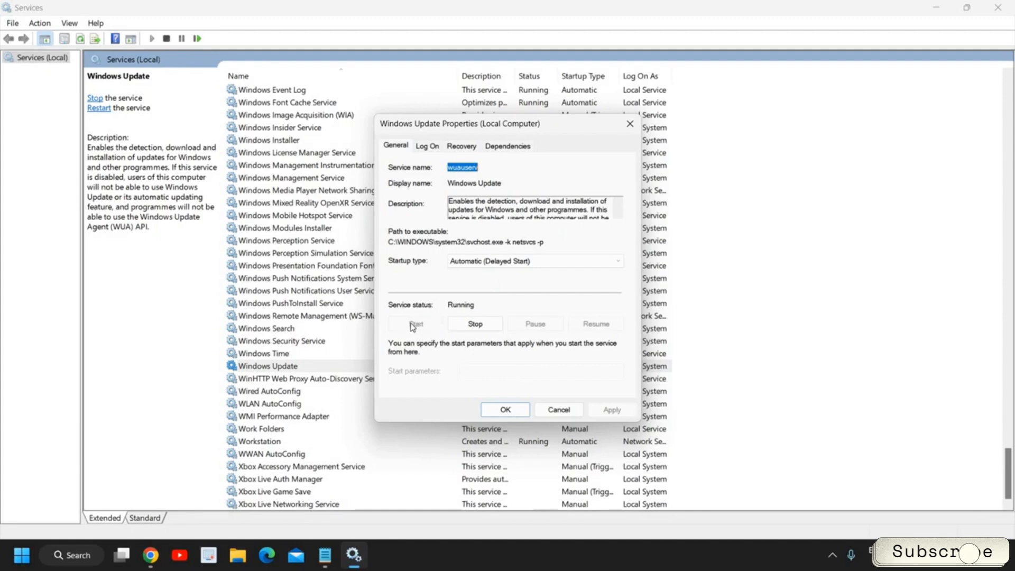
pyautogui.moveTo(432, 321)
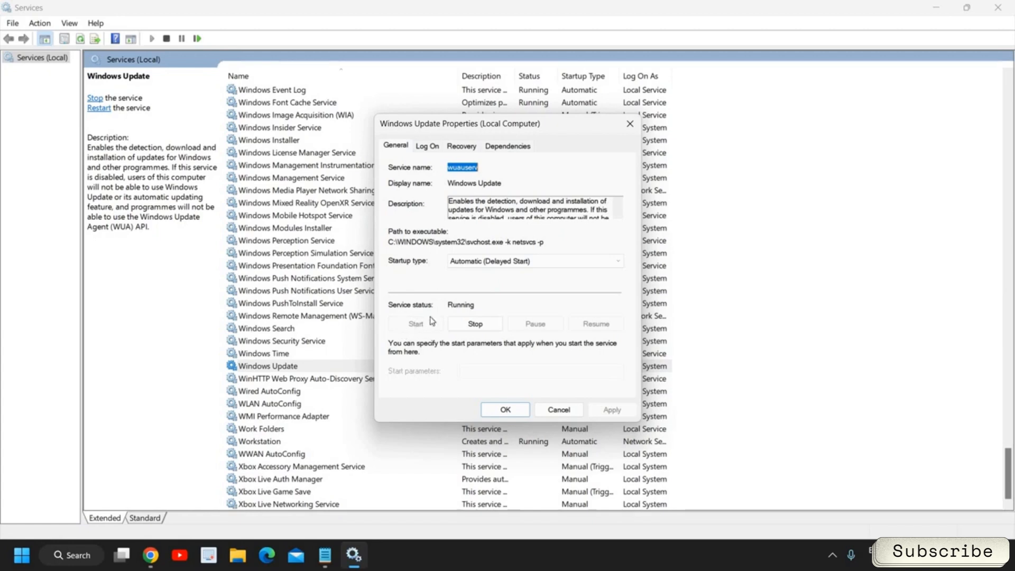
pyautogui.click(615, 261)
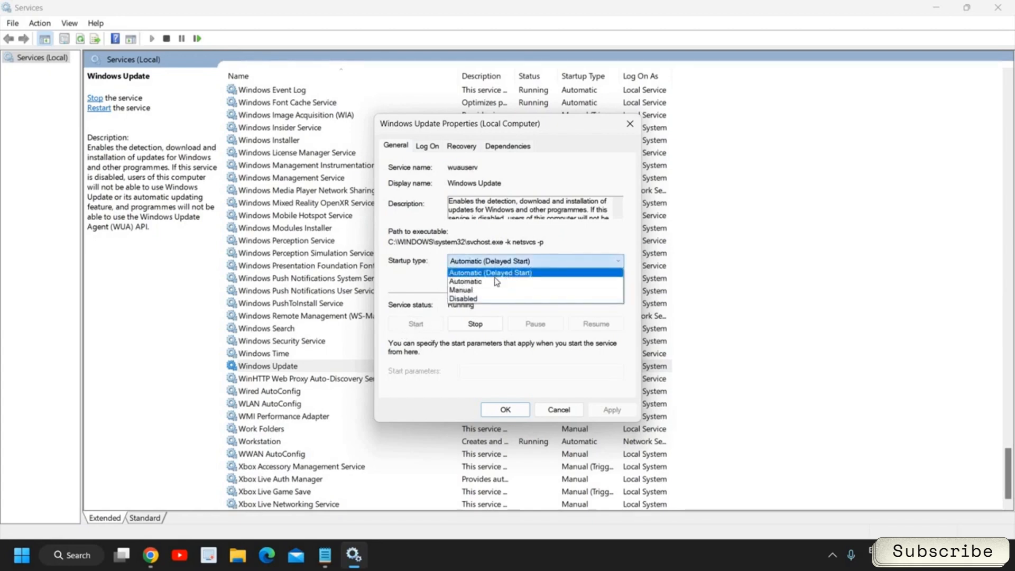
pyautogui.moveTo(460, 290)
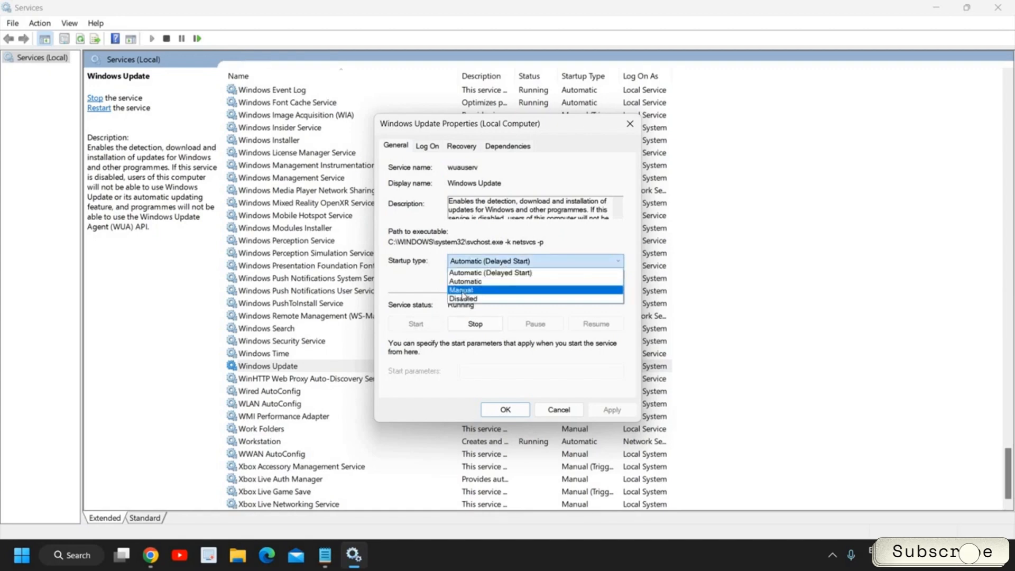
pyautogui.moveTo(463, 298)
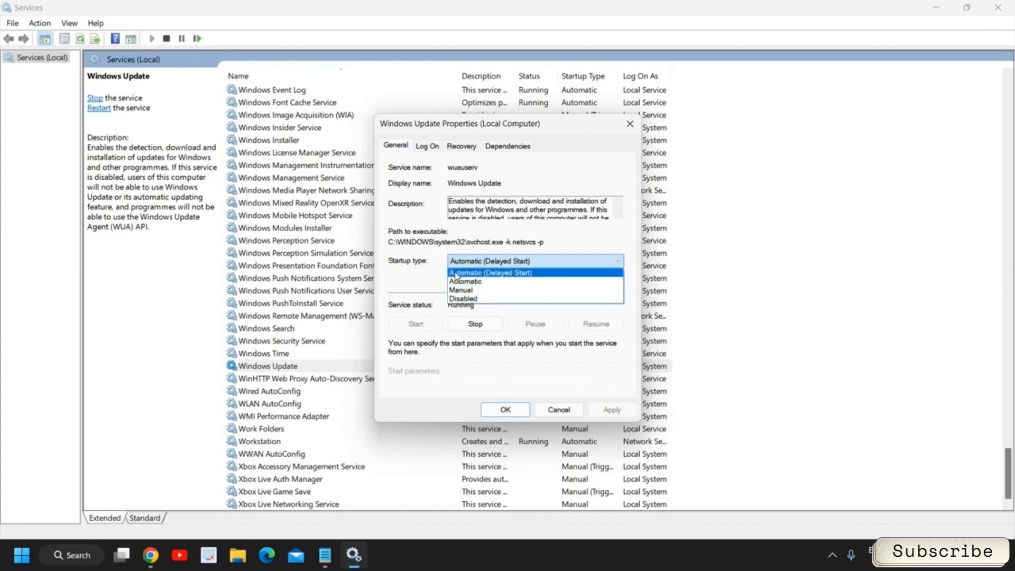
pyautogui.moveTo(511, 278)
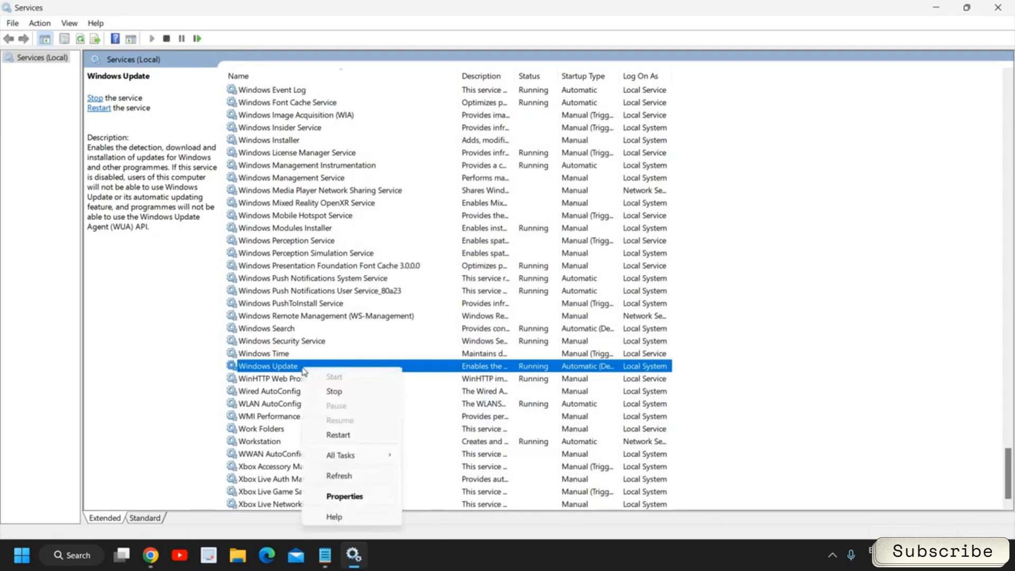
pyautogui.moveTo(339, 435)
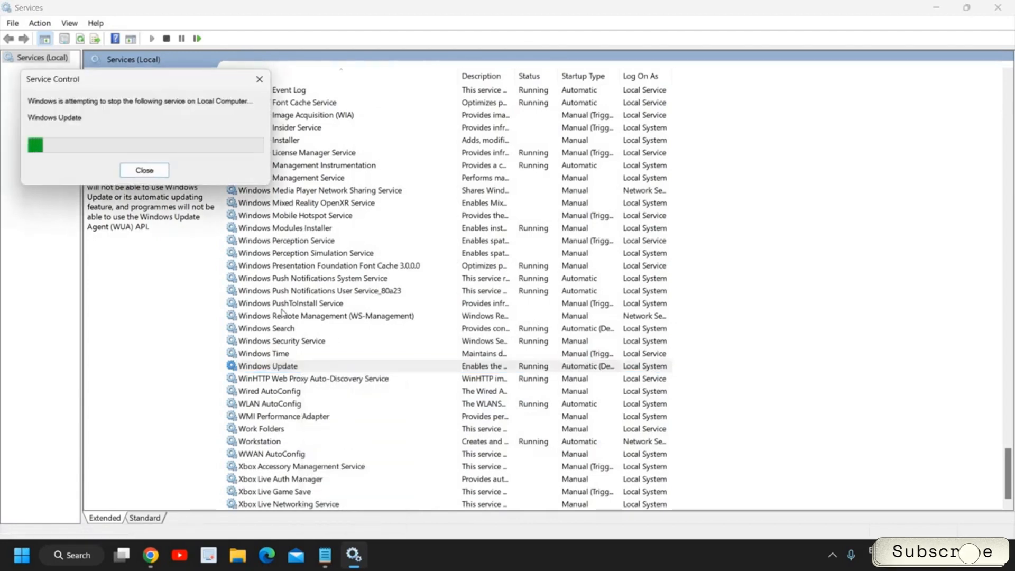
# Restart Windows Update and bring up the actions for Background Intelligent Transfer Service
pyautogui.click(144, 169)
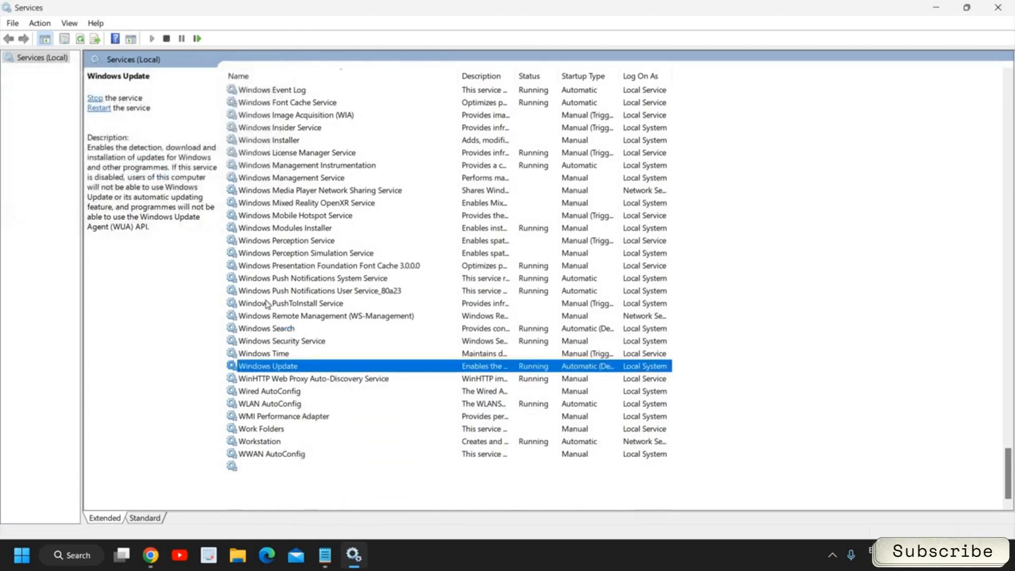
pyautogui.scroll(-3)
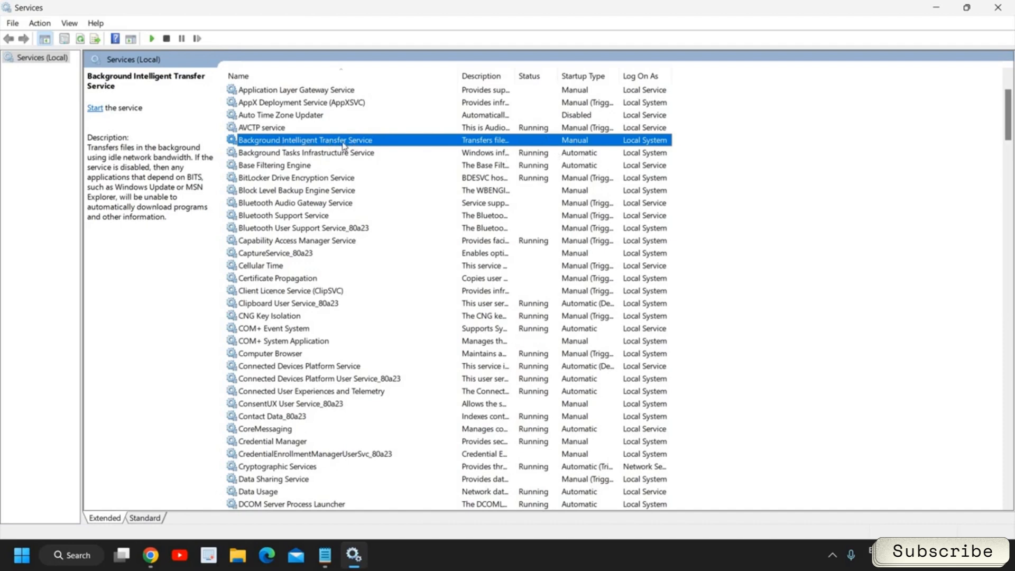
pyautogui.rightClick(304, 139)
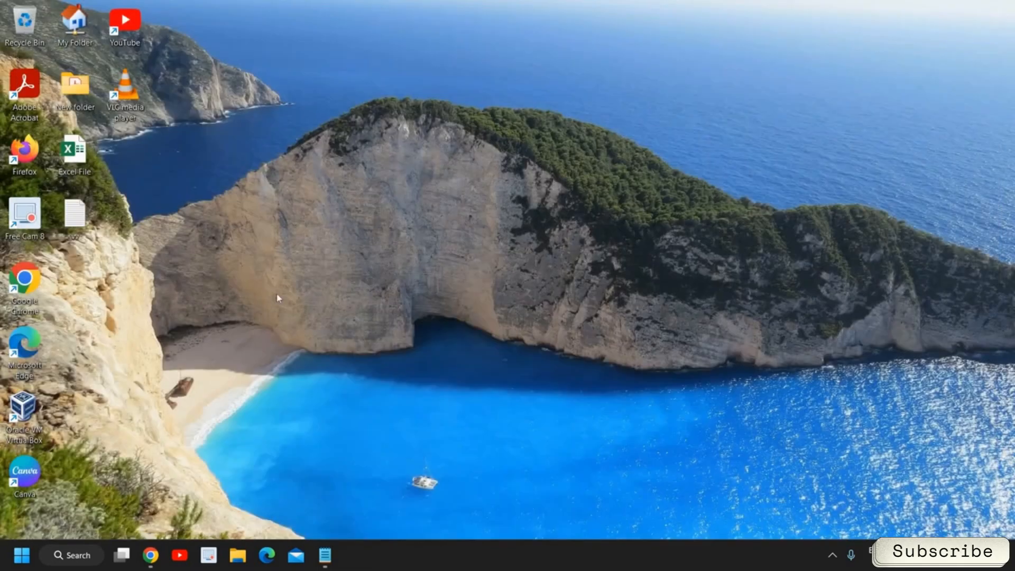
# Open the Windows Update settings page listing two cumulative updates to download
pyautogui.click(71, 555)
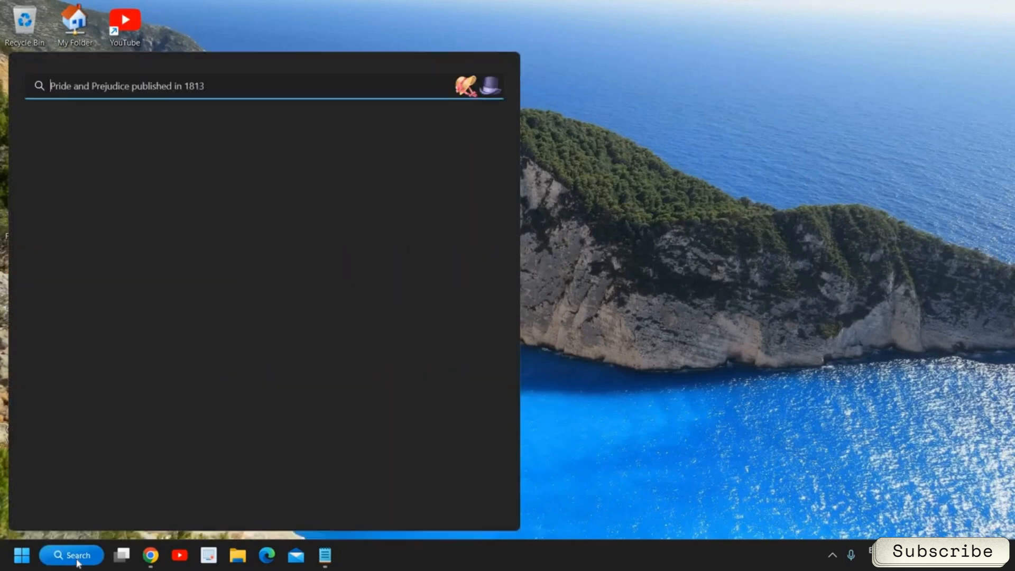
pyautogui.write('windows Tools')
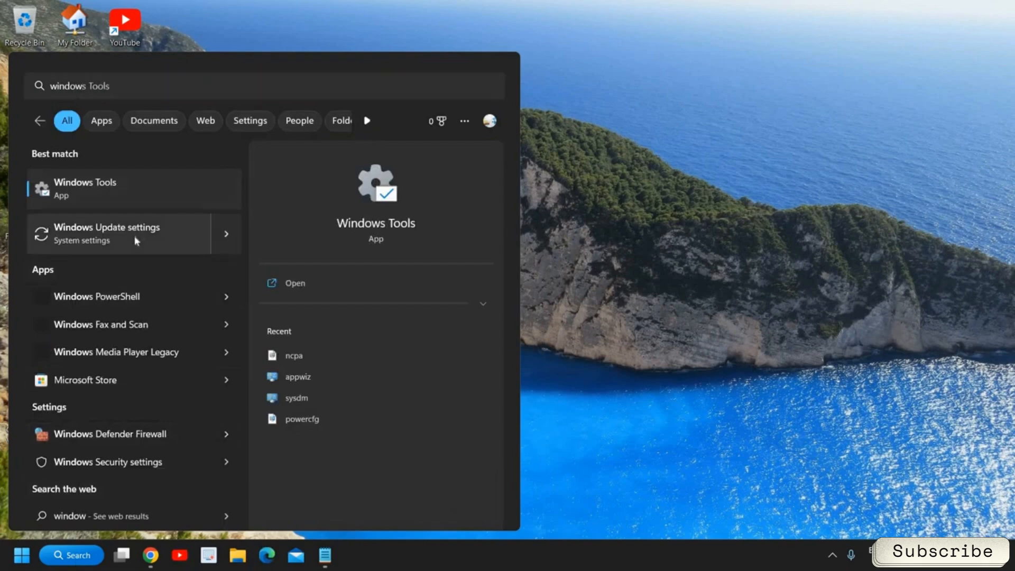
pyautogui.click(119, 234)
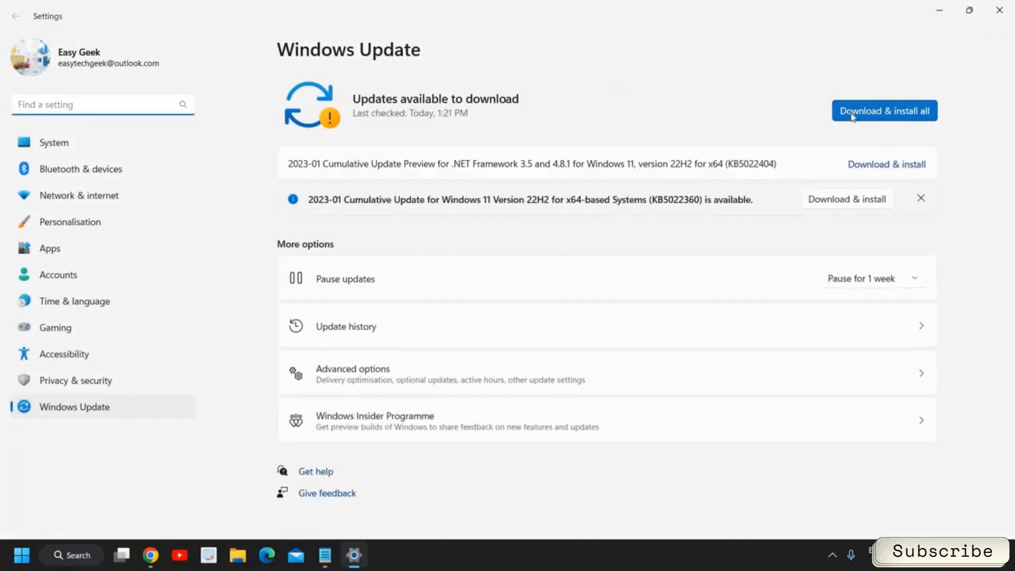
pyautogui.moveTo(559, 288)
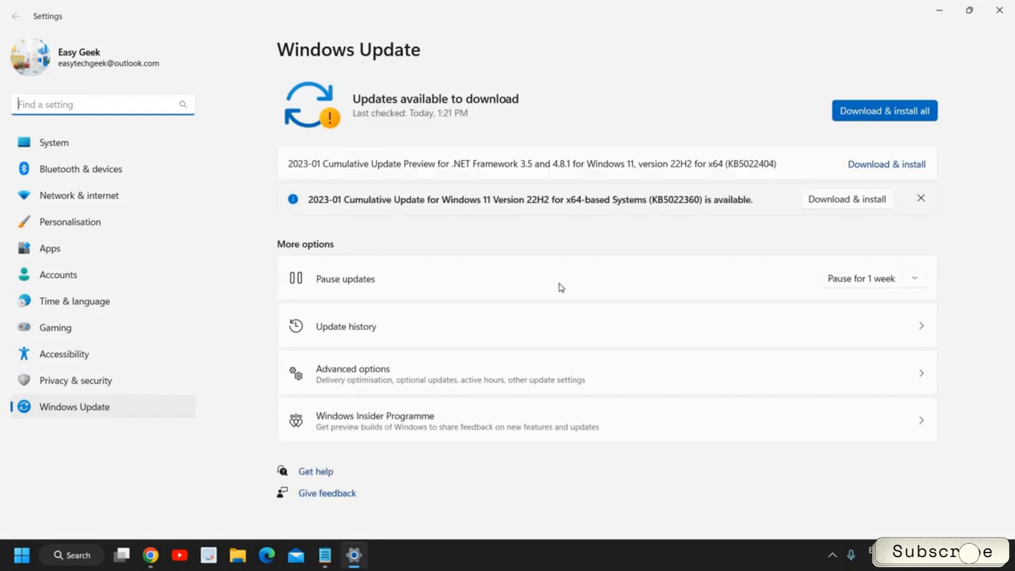